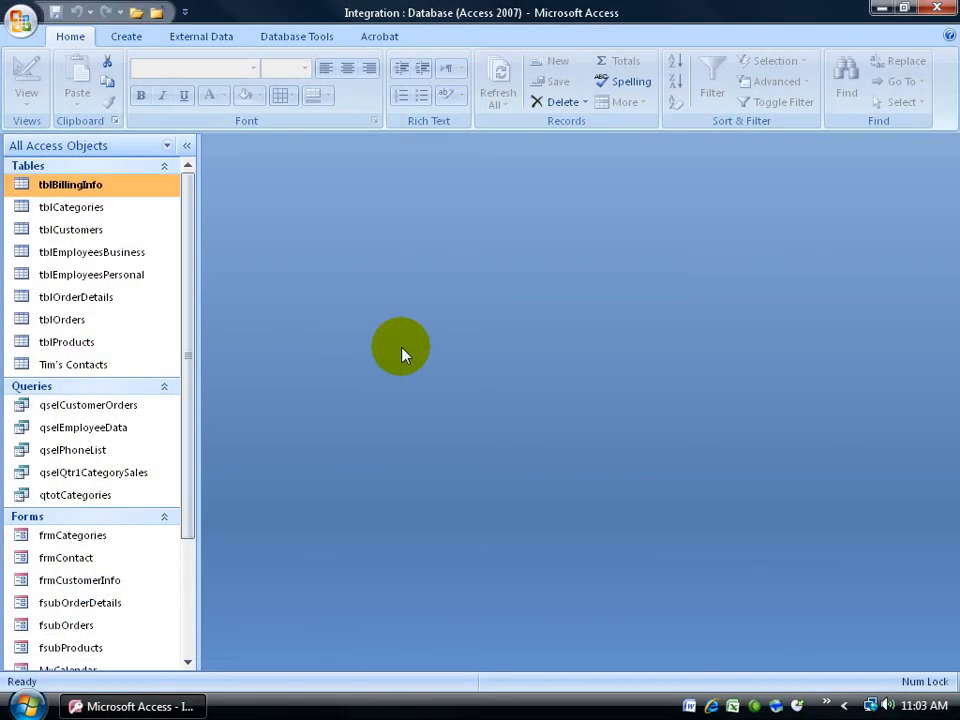
pyautogui.moveTo(415, 304)
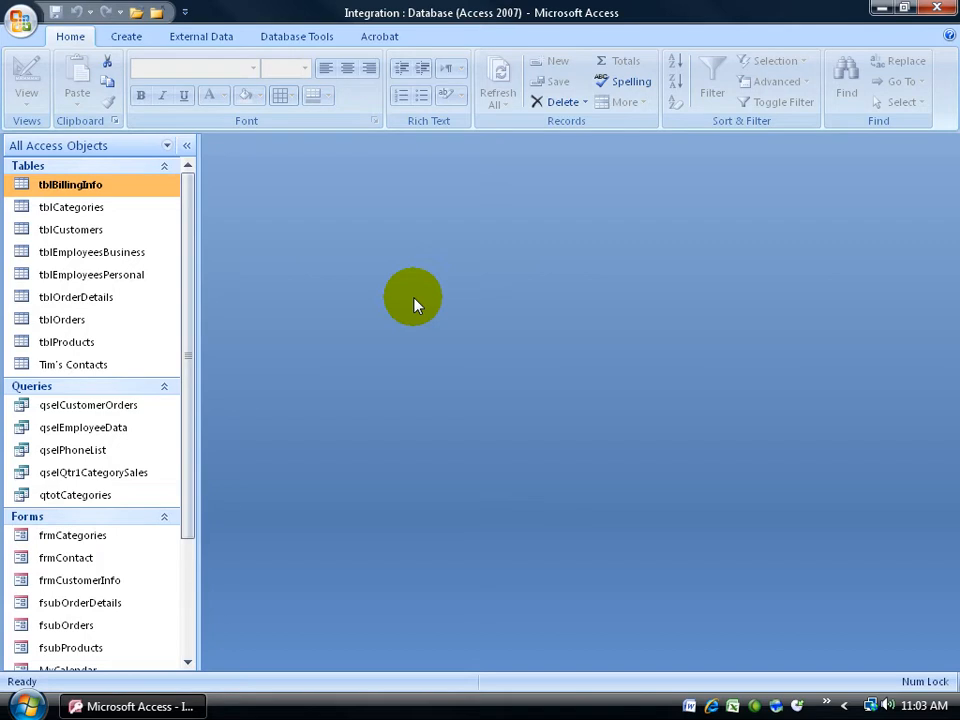
pyautogui.moveTo(351, 299)
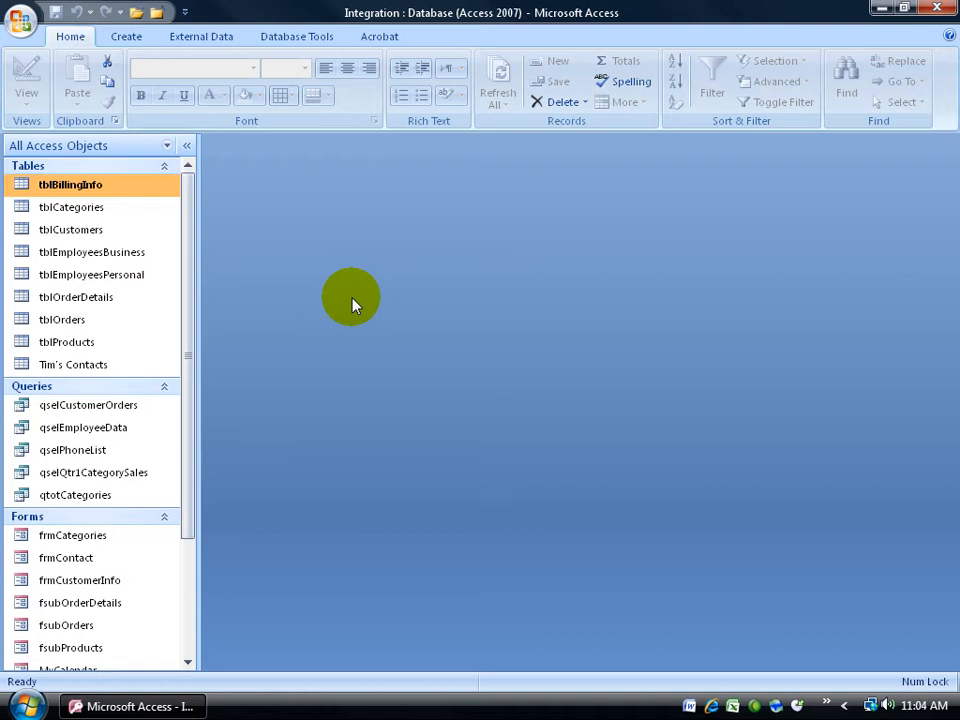
pyautogui.moveTo(275, 218)
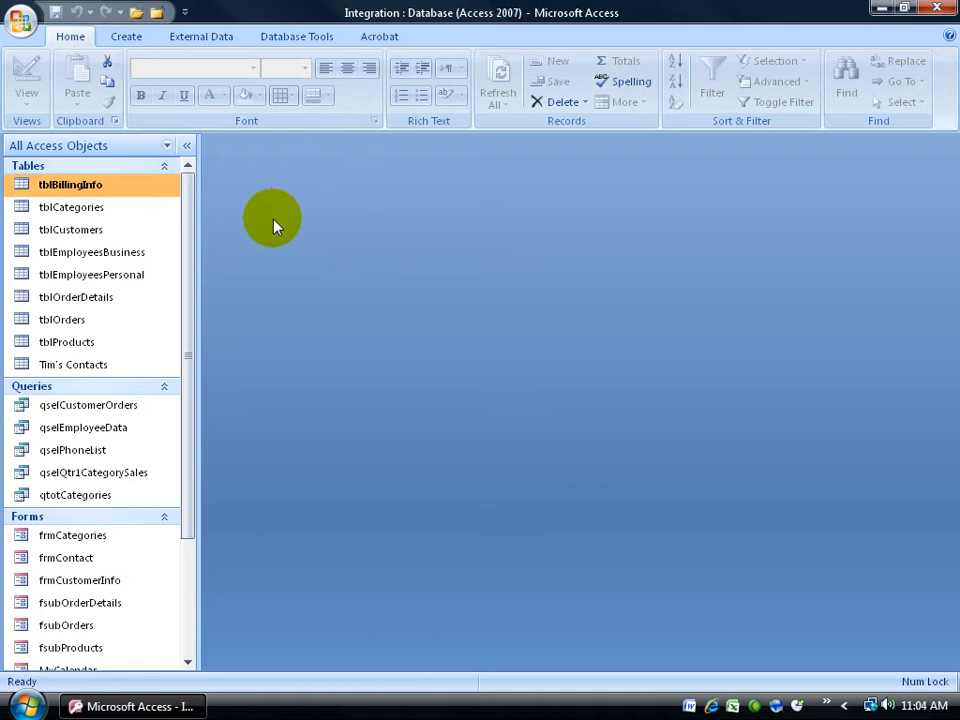
pyautogui.moveTo(460, 245)
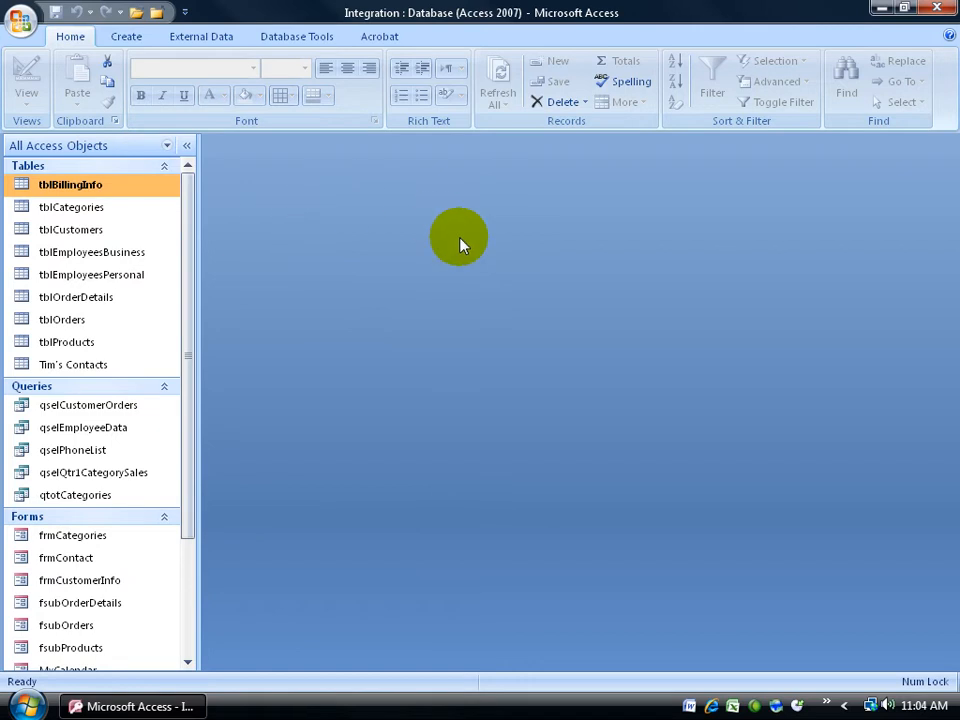
pyautogui.click(201, 36)
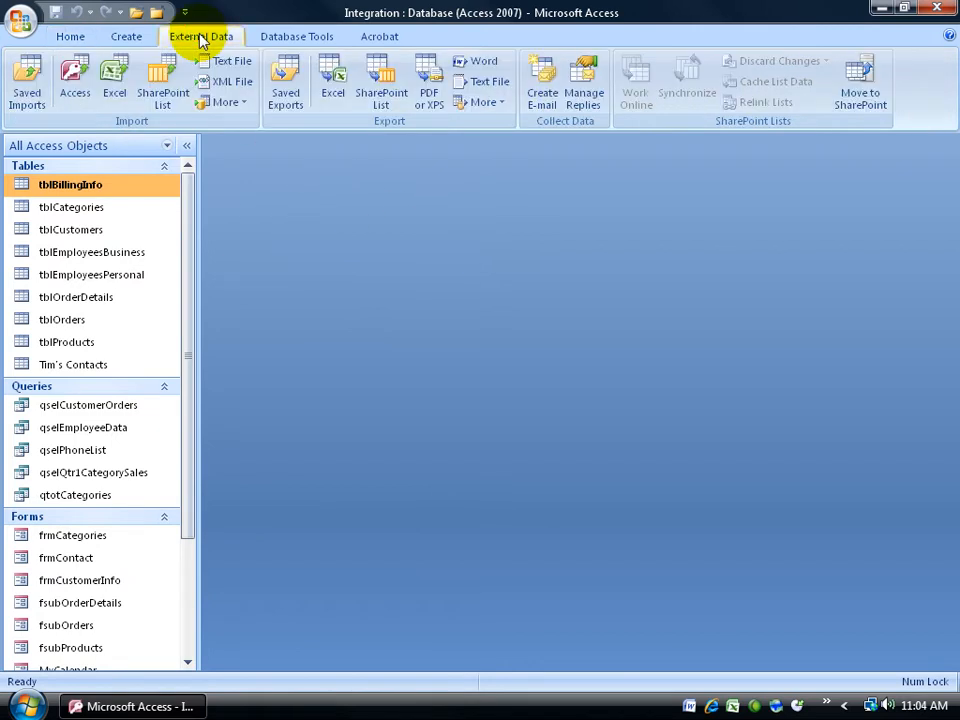
pyautogui.click(201, 36)
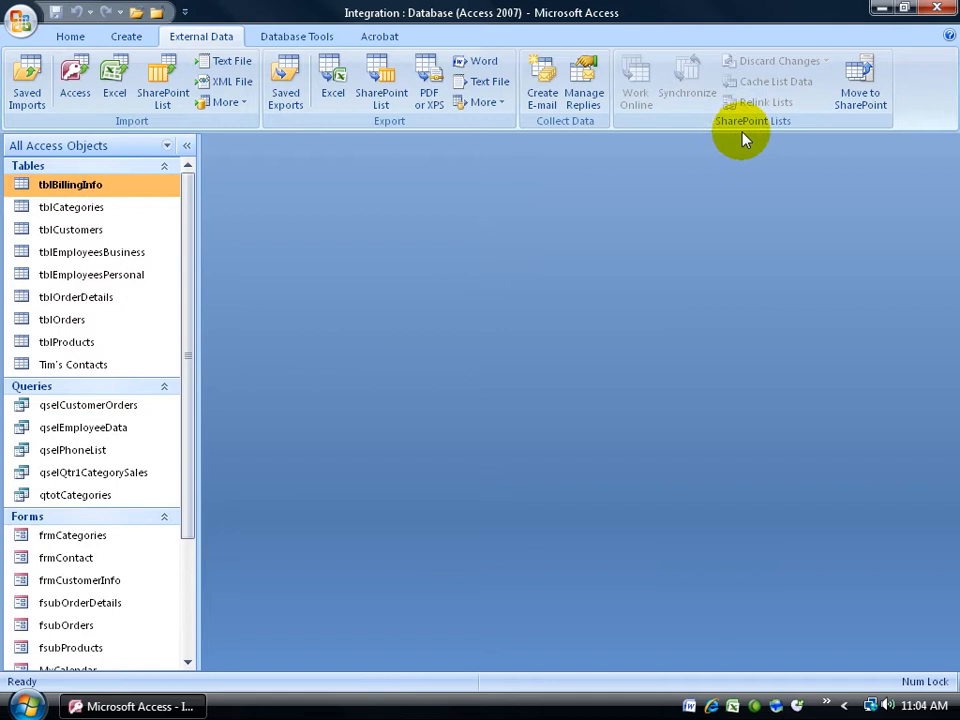
pyautogui.click(859, 78)
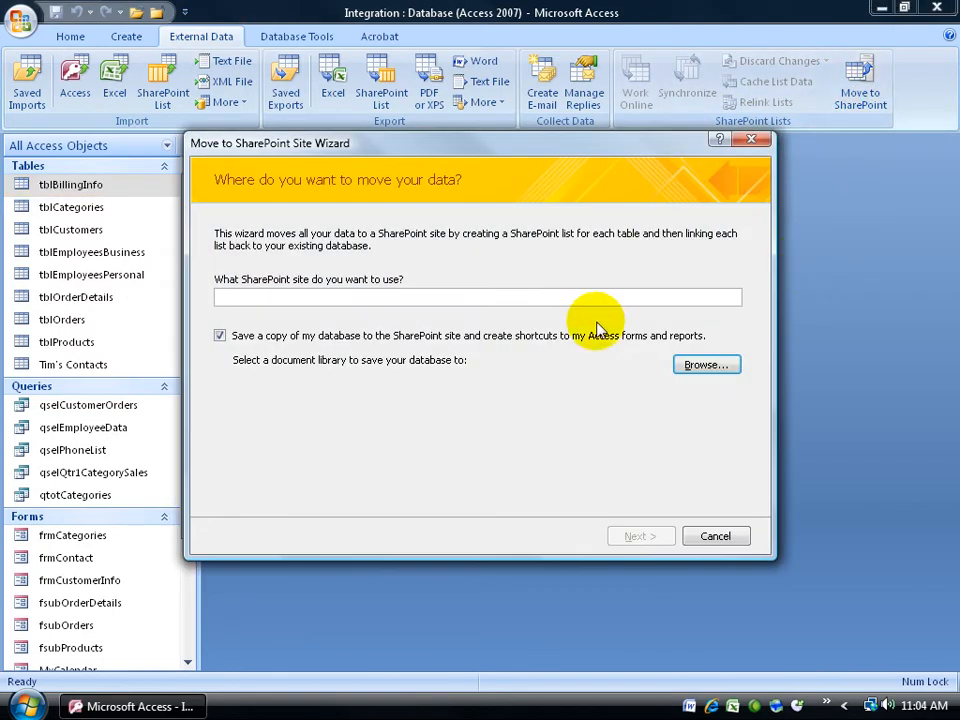
pyautogui.write('http://df.securespsites.com')
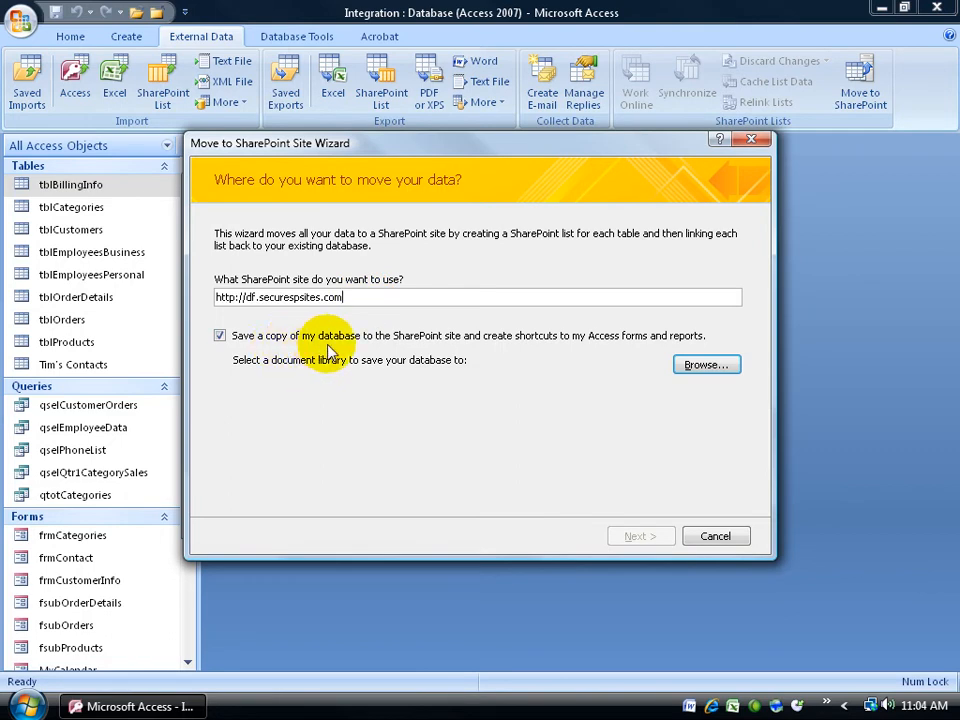
pyautogui.moveTo(520, 350)
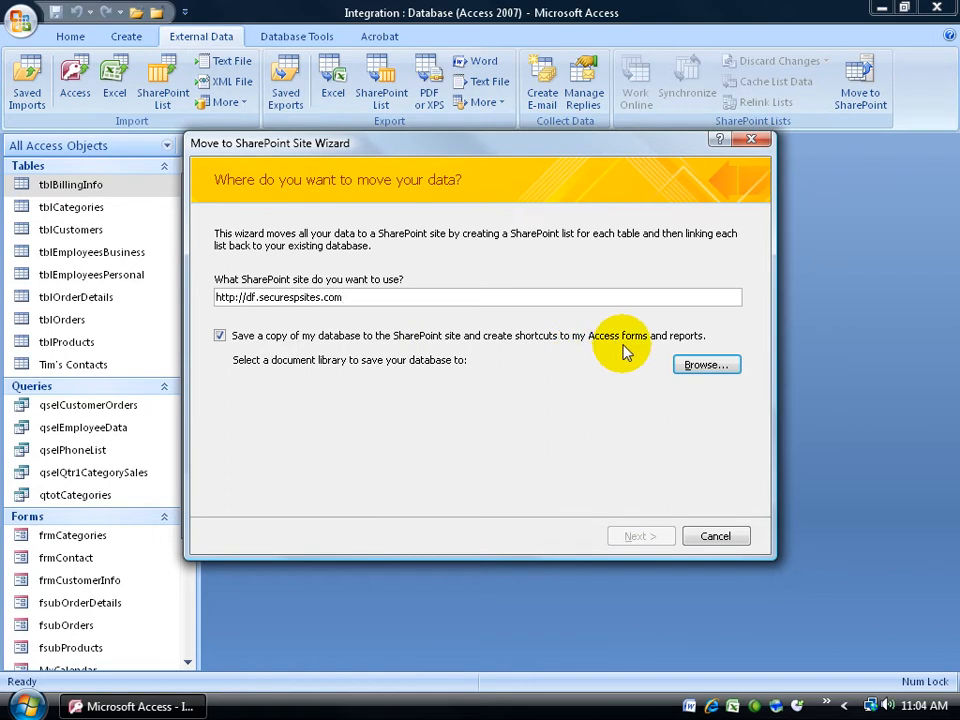
pyautogui.moveTo(385, 352)
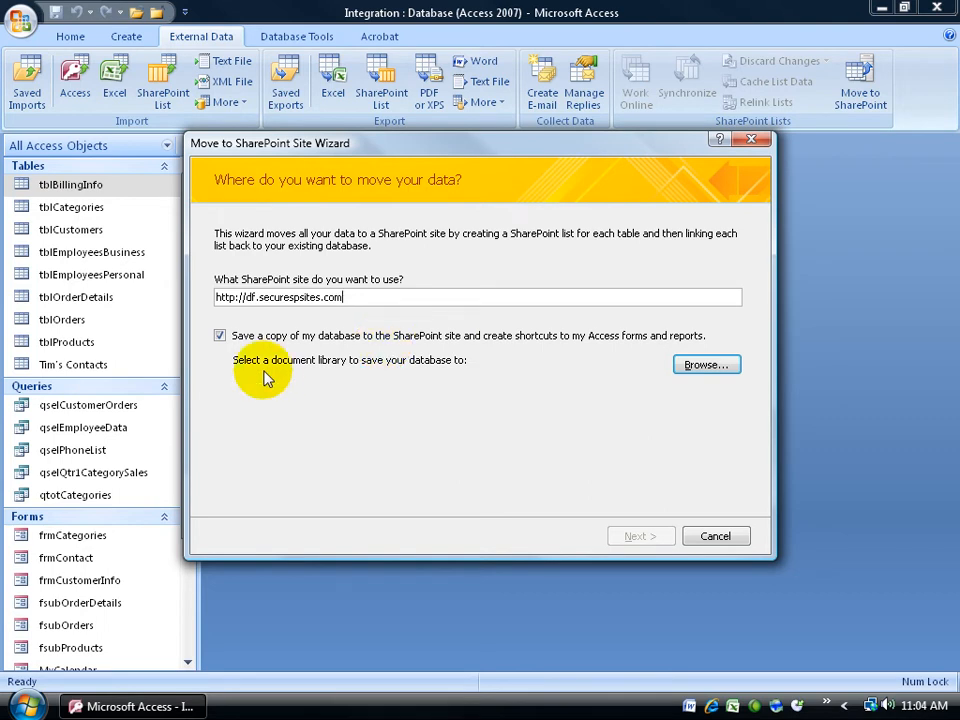
pyautogui.moveTo(390, 385)
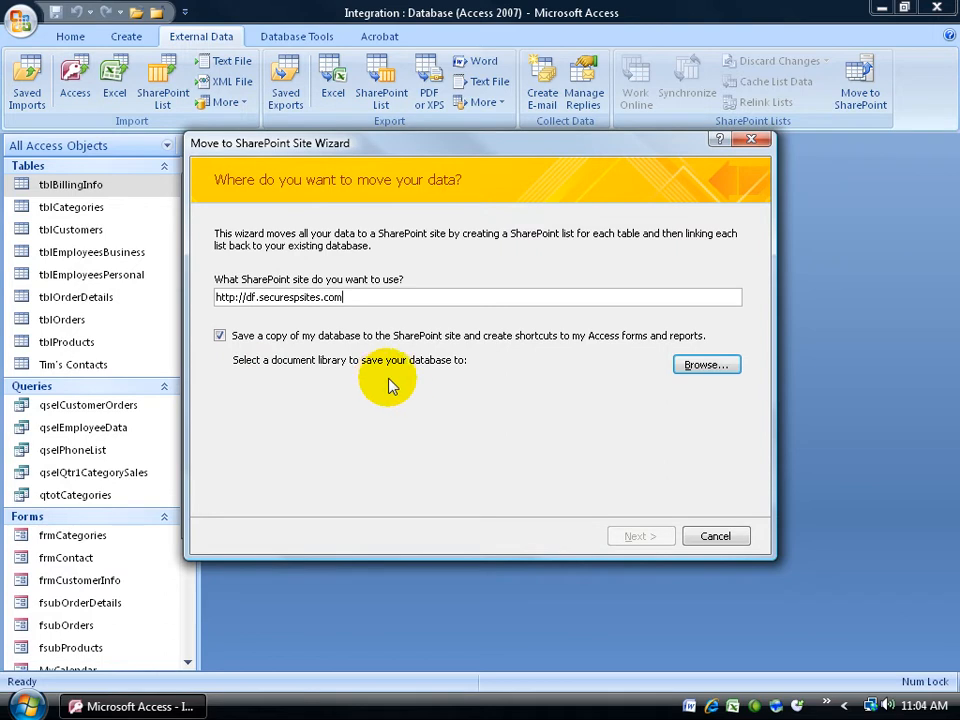
pyautogui.moveTo(500, 367)
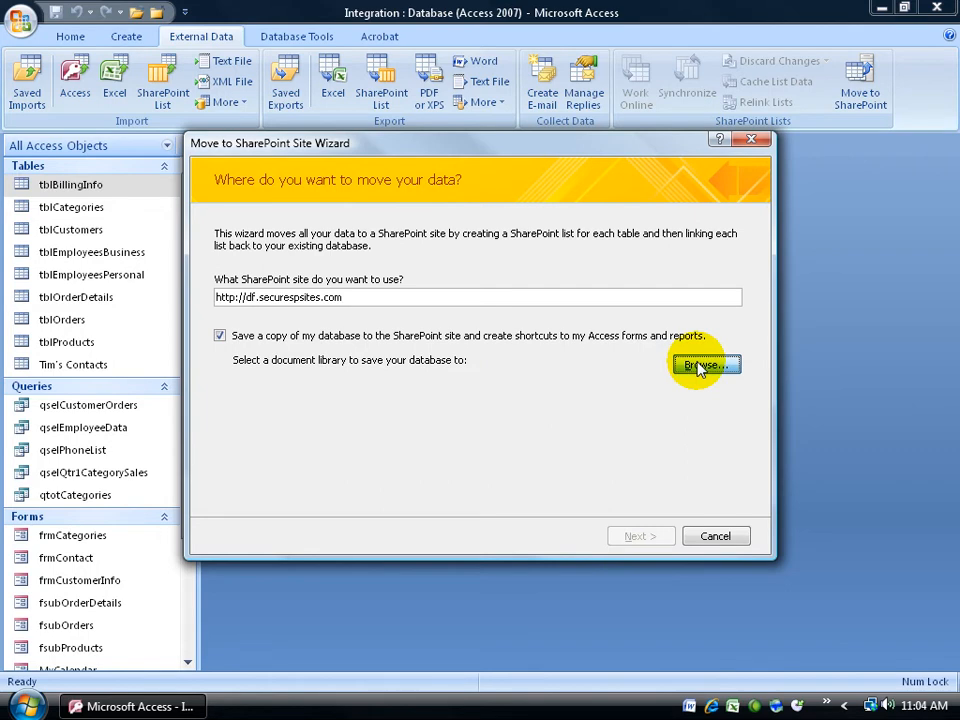
# Sign in to the SharePoint site with Remember my password checked, then open Shared Documents
pyautogui.click(705, 364)
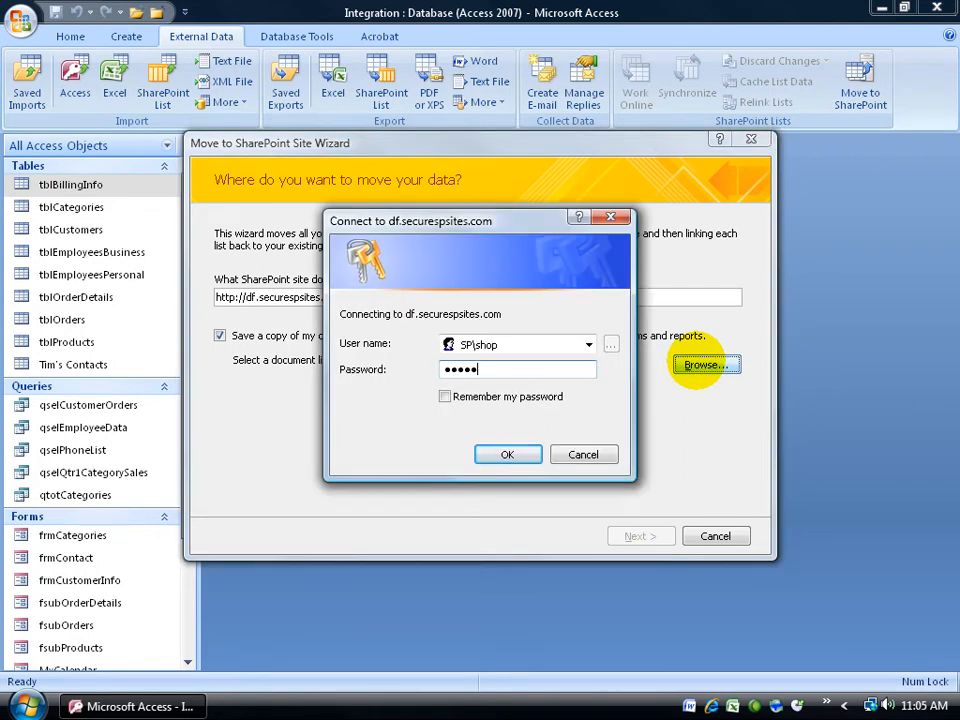
pyautogui.click(445, 396)
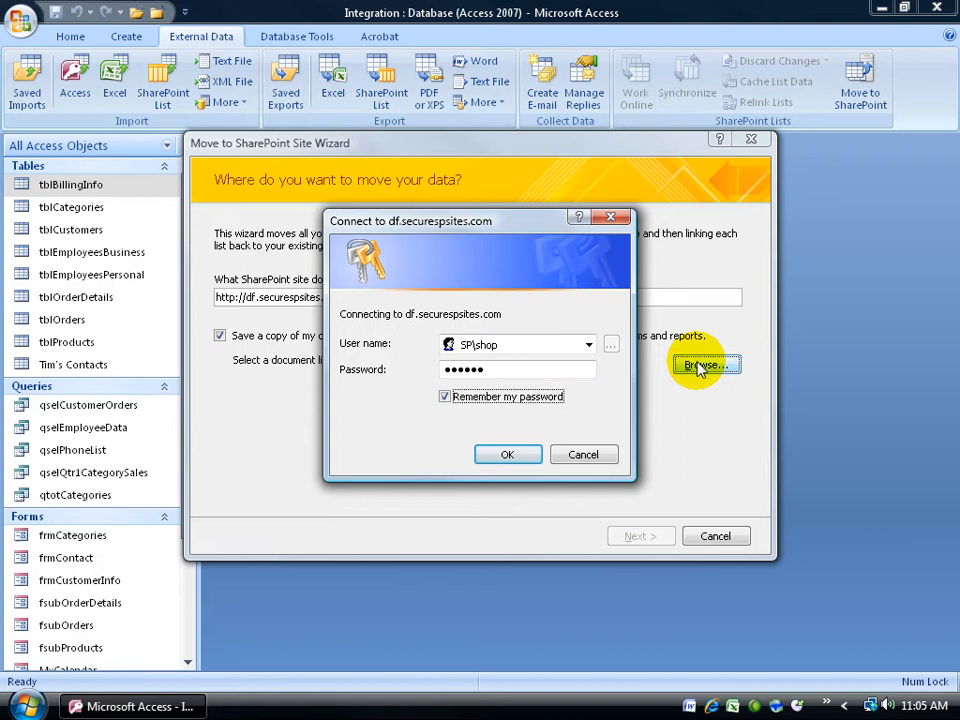
pyautogui.click(706, 364)
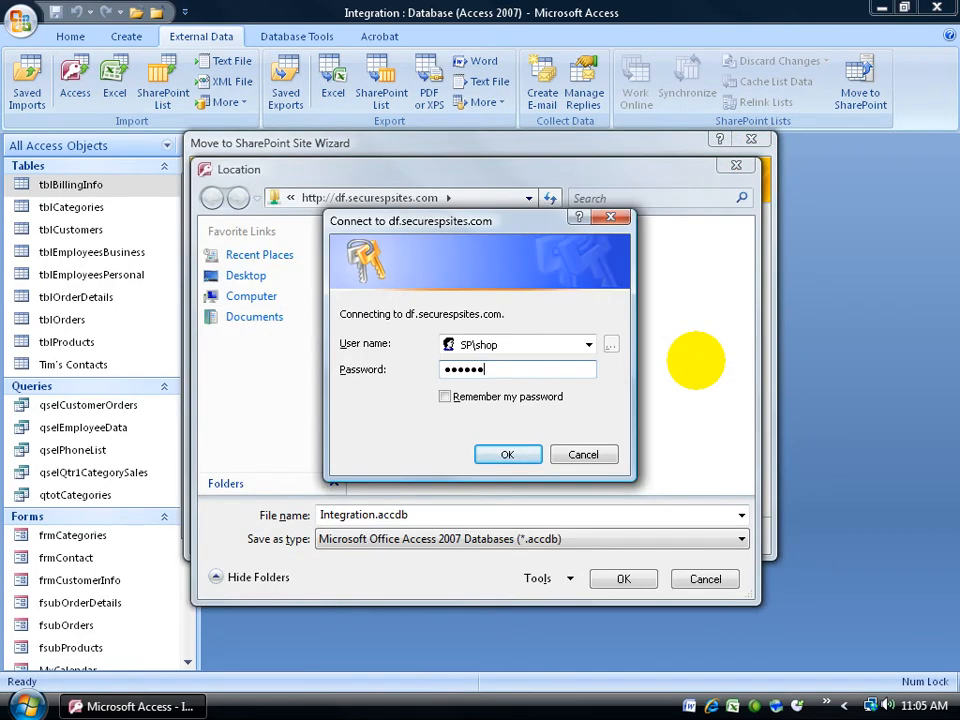
pyautogui.click(445, 397)
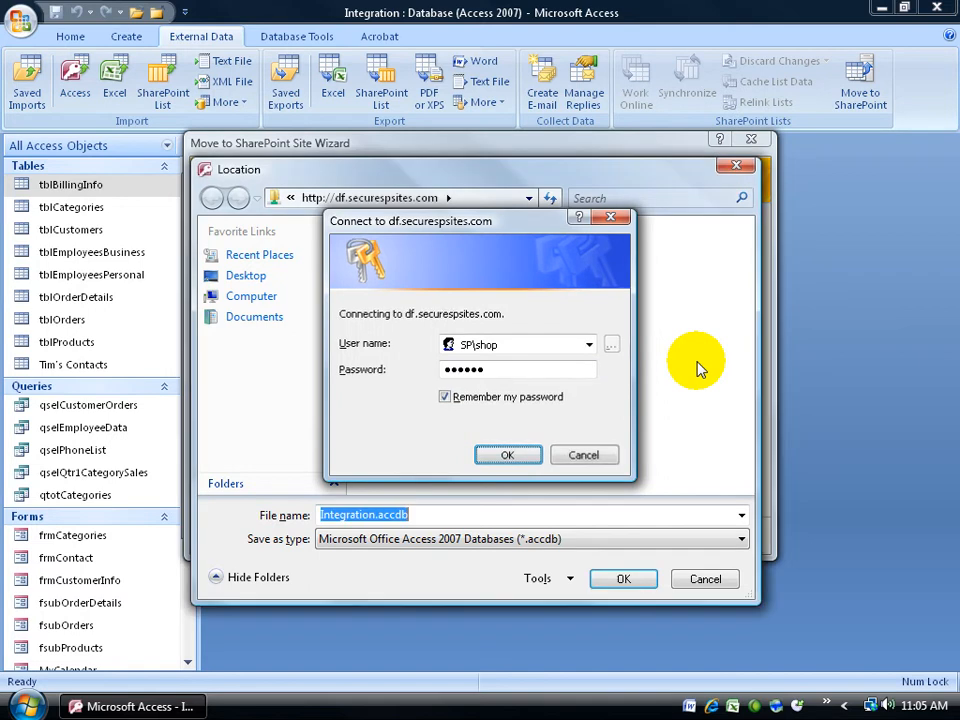
pyautogui.click(508, 455)
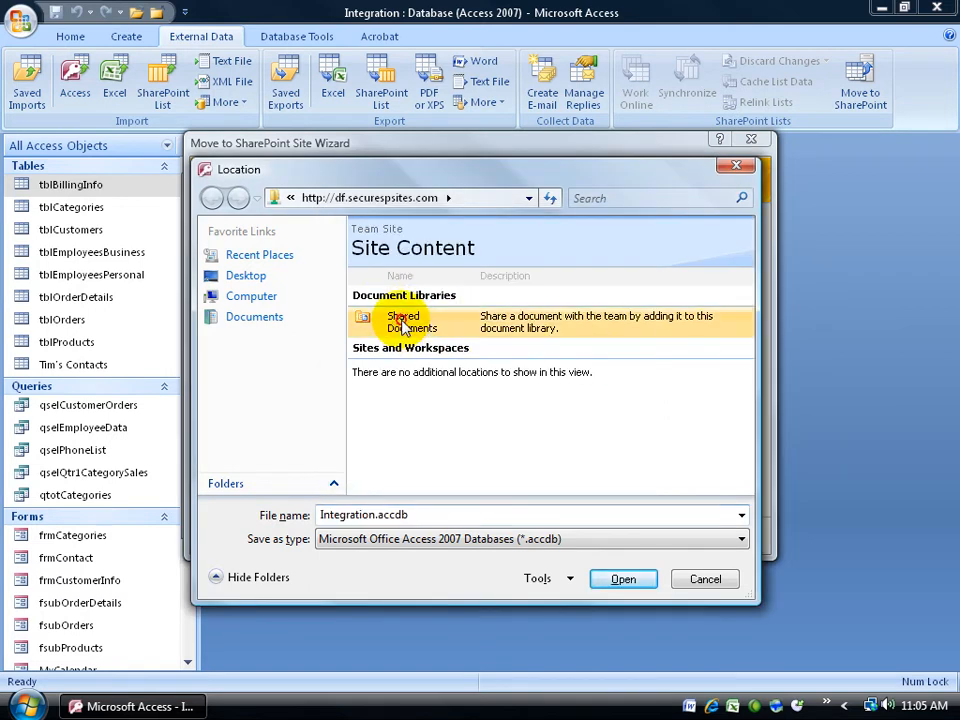
pyautogui.doubleClick(404, 322)
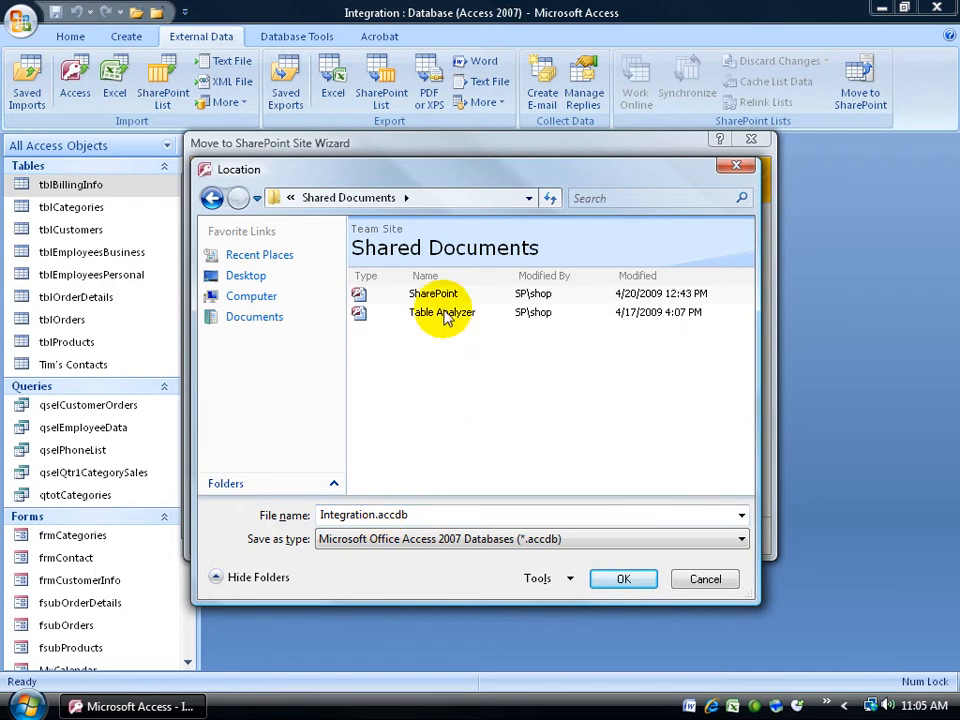
# Confirm Shared Documents/Integration.accdb as the location and re-authenticate to start sharing nine tables
pyautogui.click(623, 579)
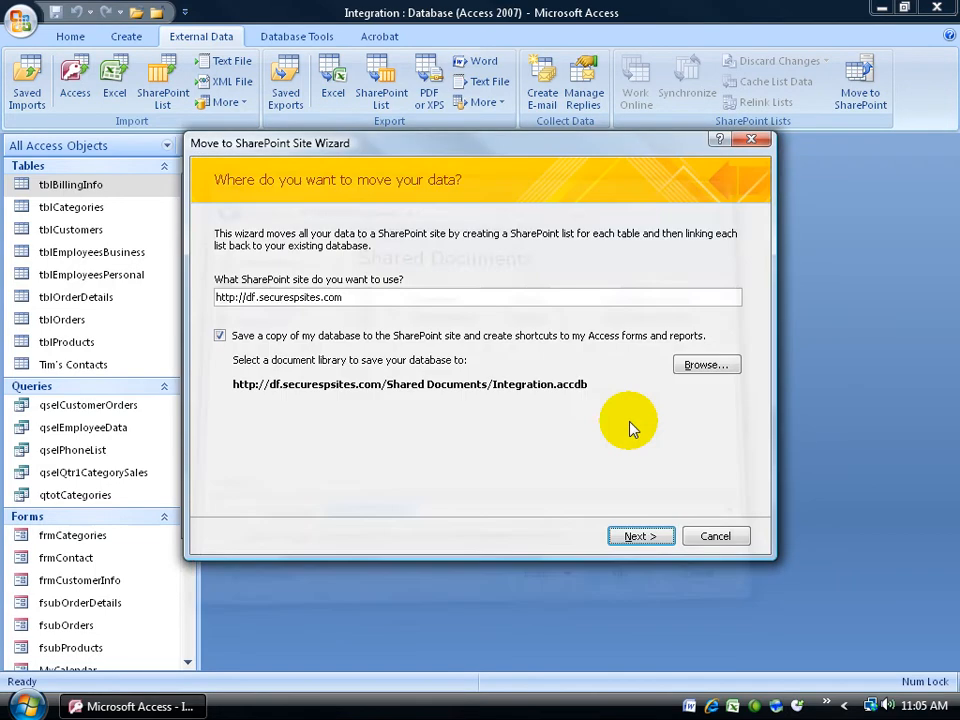
pyautogui.moveTo(530, 405)
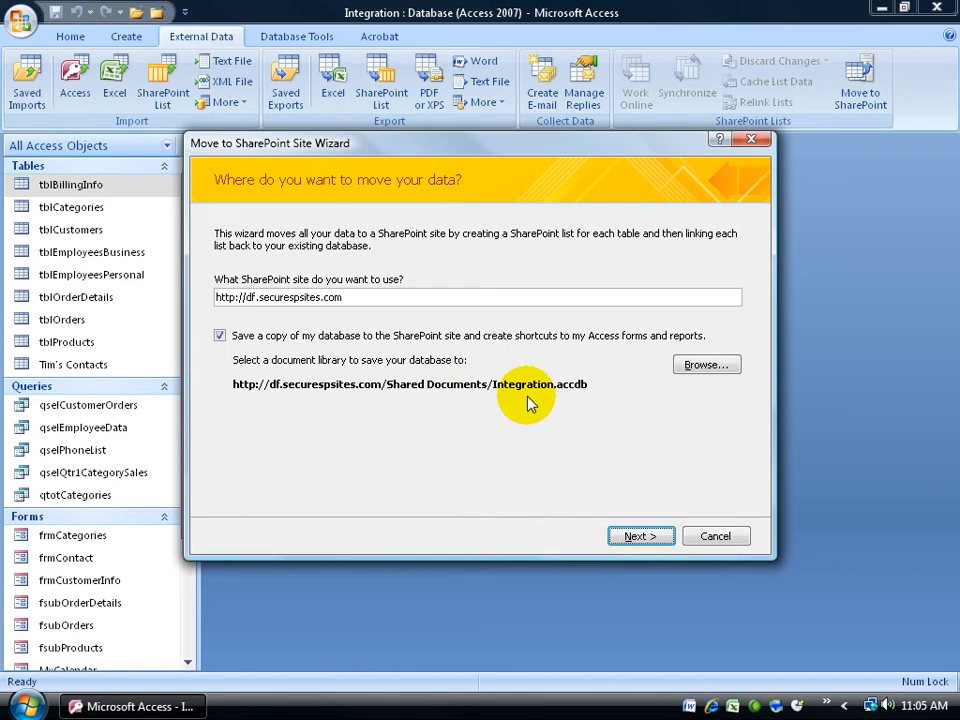
pyautogui.click(640, 536)
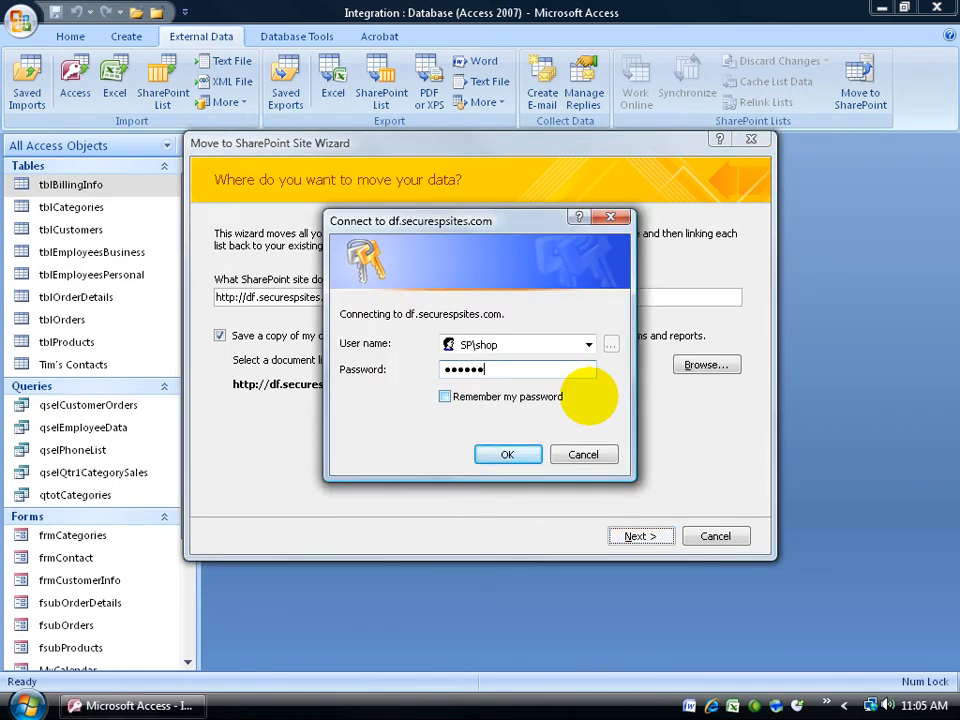
pyautogui.click(507, 454)
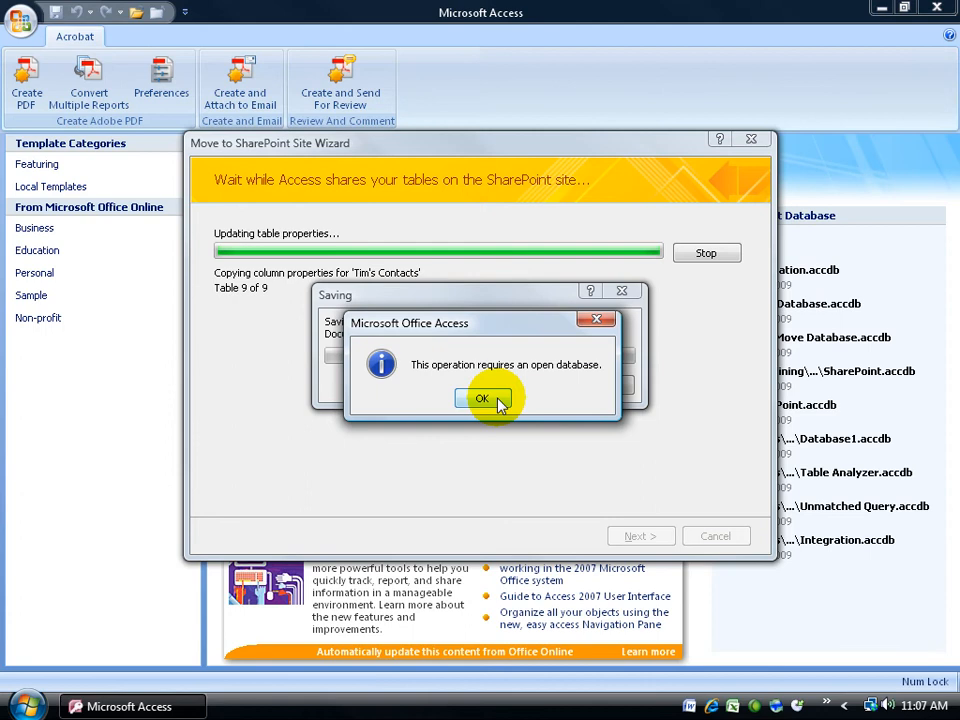
# Dismiss the 'This operation requires an open database' message
pyautogui.click(482, 398)
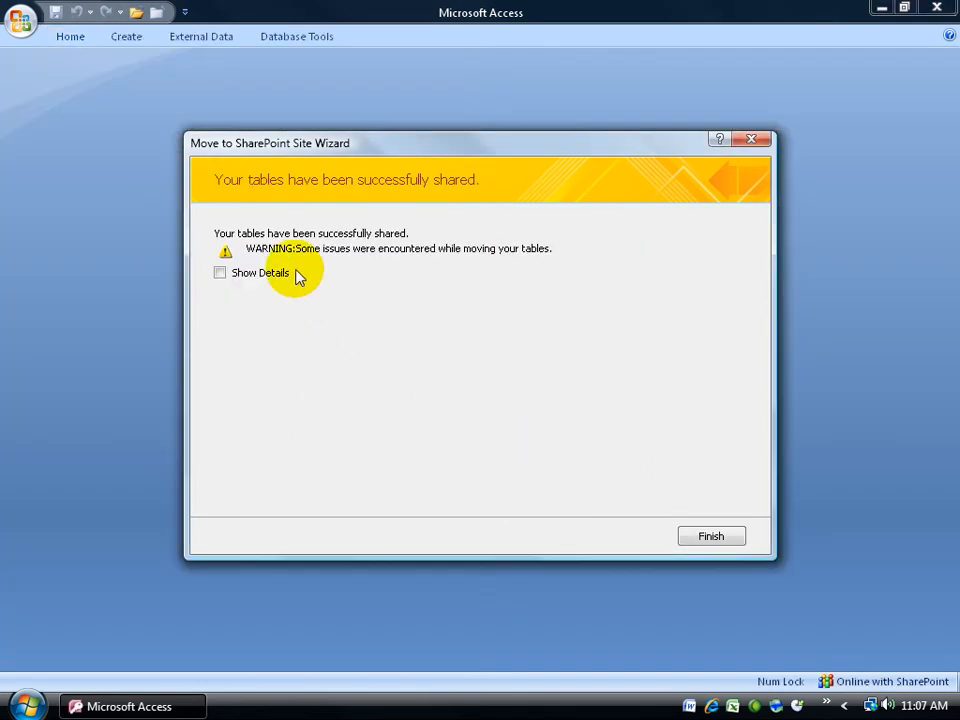
pyautogui.moveTo(287, 262)
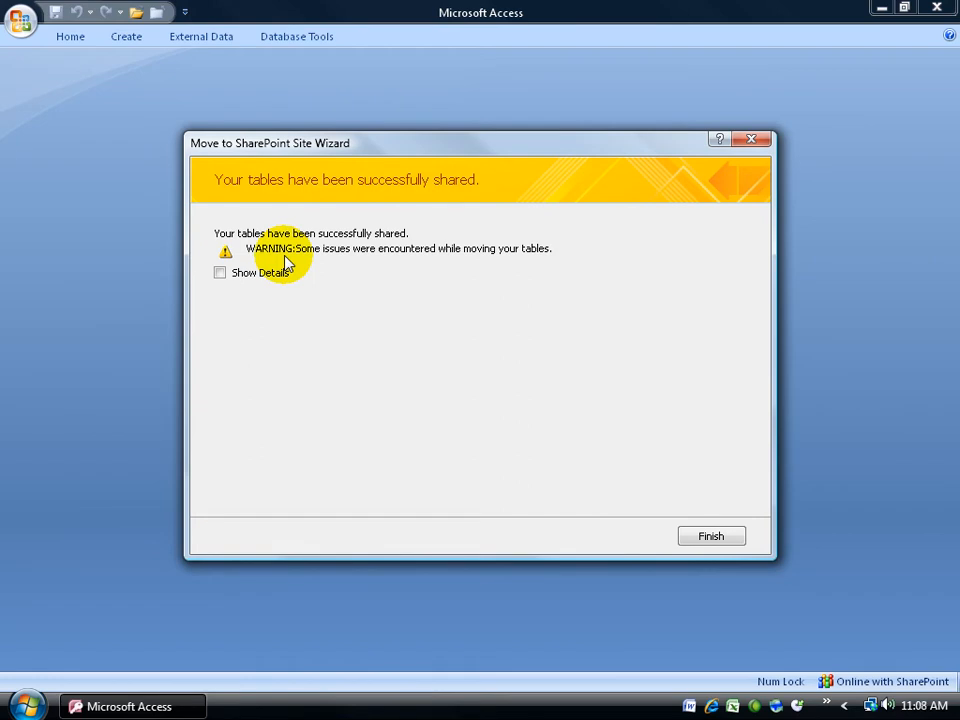
# Show the sharing details: created lists, local backup, published URL and issues log
pyautogui.click(219, 272)
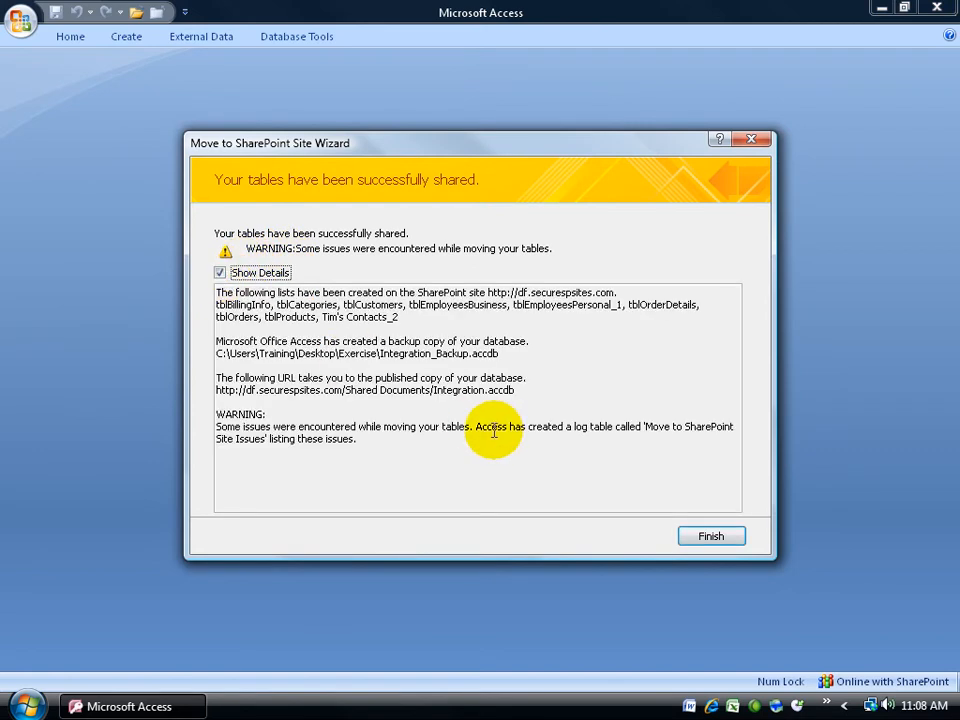
pyautogui.moveTo(336, 455)
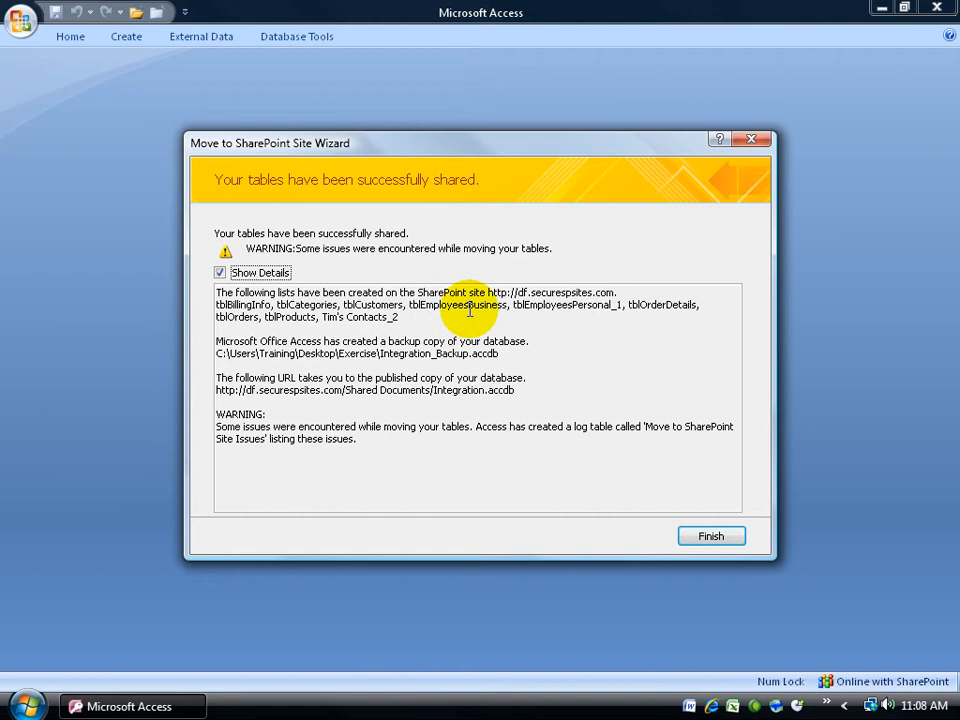
pyautogui.moveTo(255, 318)
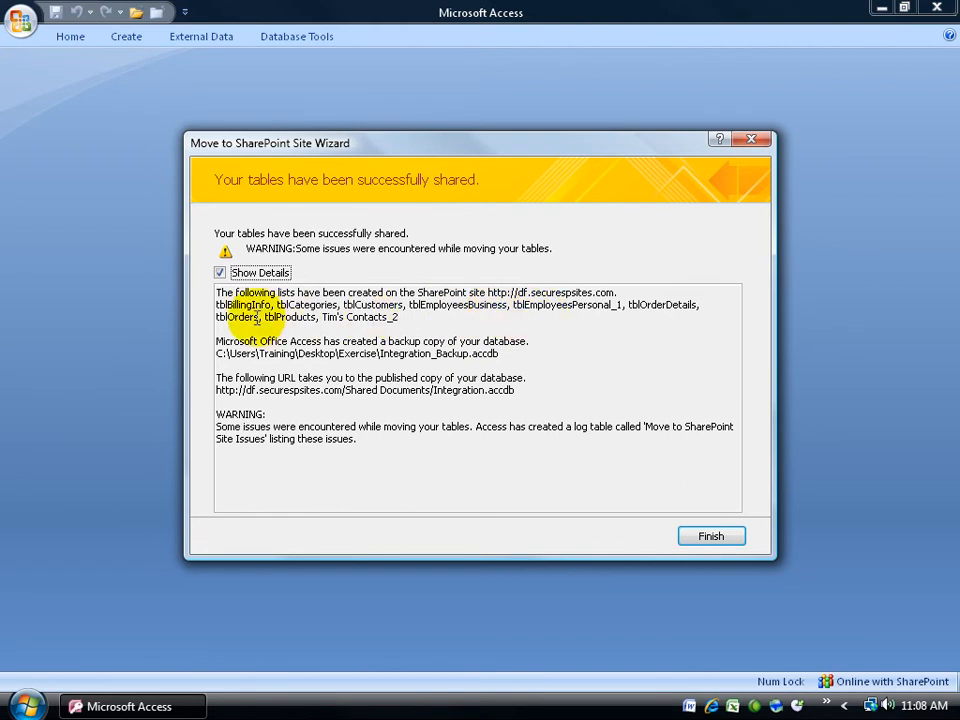
pyautogui.moveTo(300, 363)
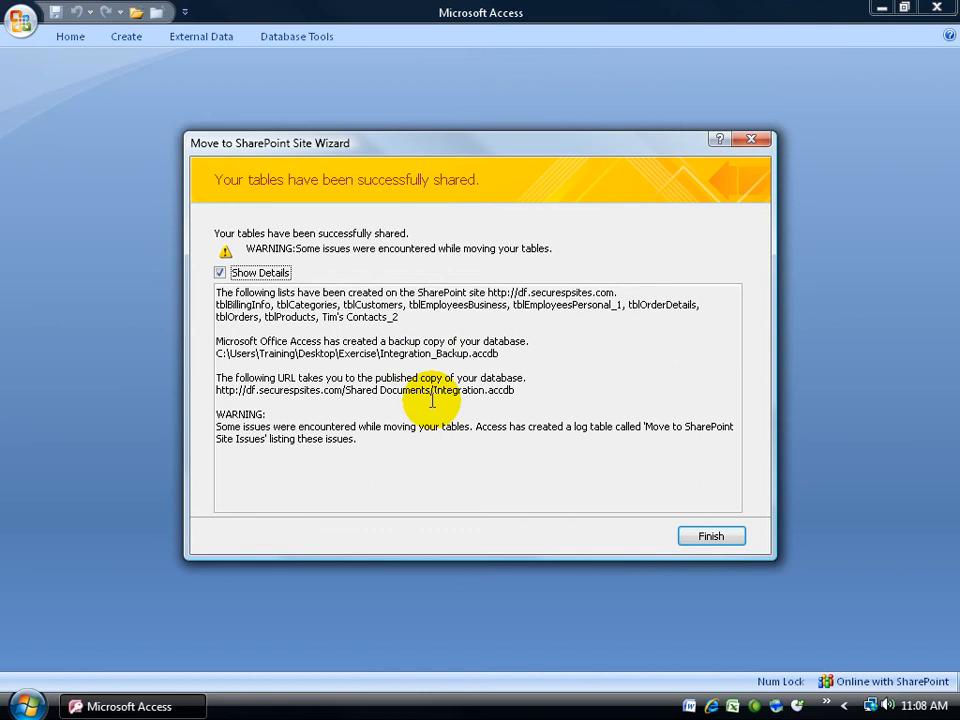
pyautogui.moveTo(456, 403)
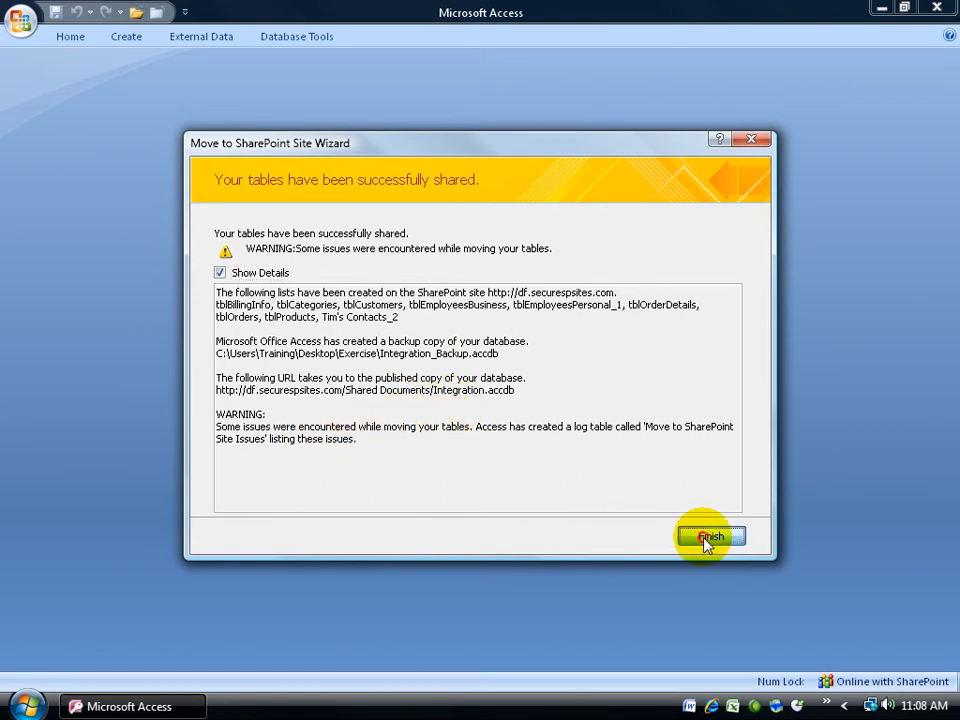
# Finish the wizard and open the Move to SharePoint Site Issues table listing 25 issues
pyautogui.click(710, 537)
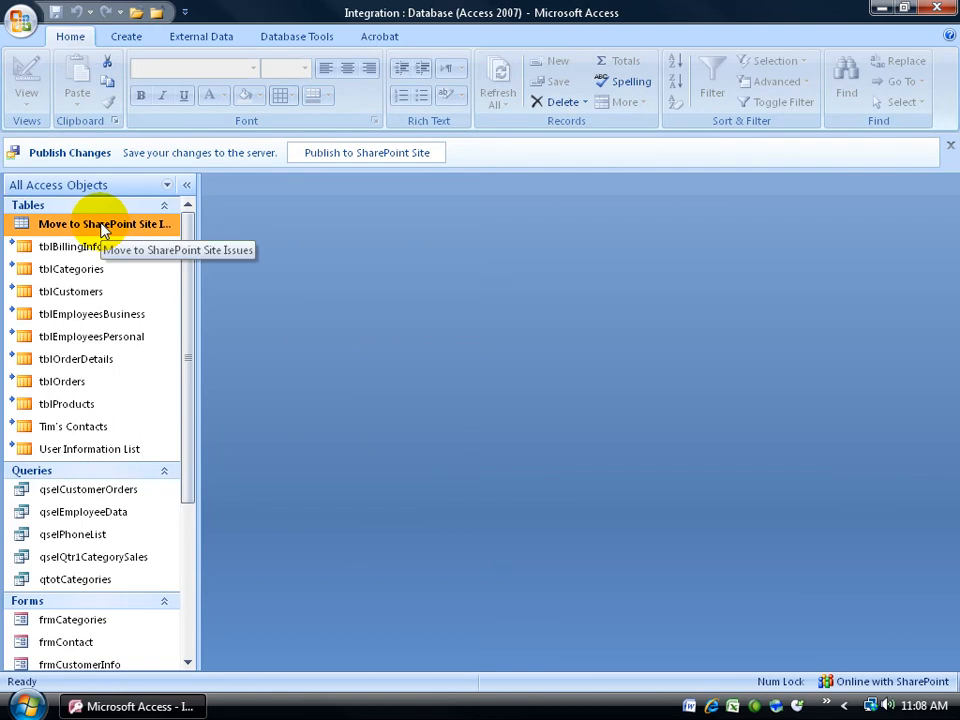
pyautogui.doubleClick(104, 224)
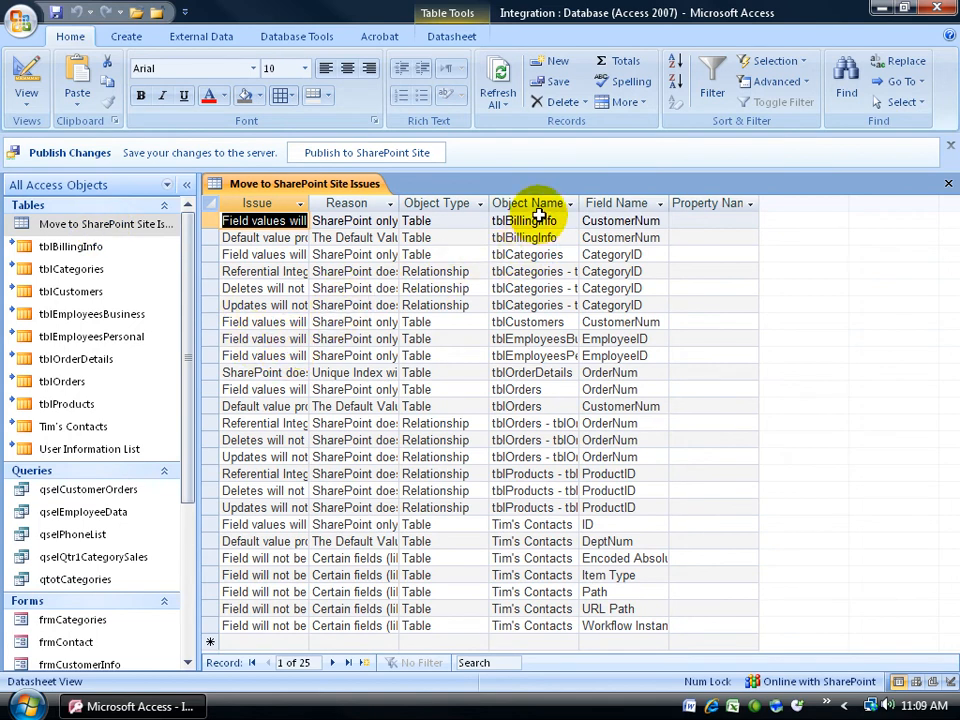
pyautogui.moveTo(946, 189)
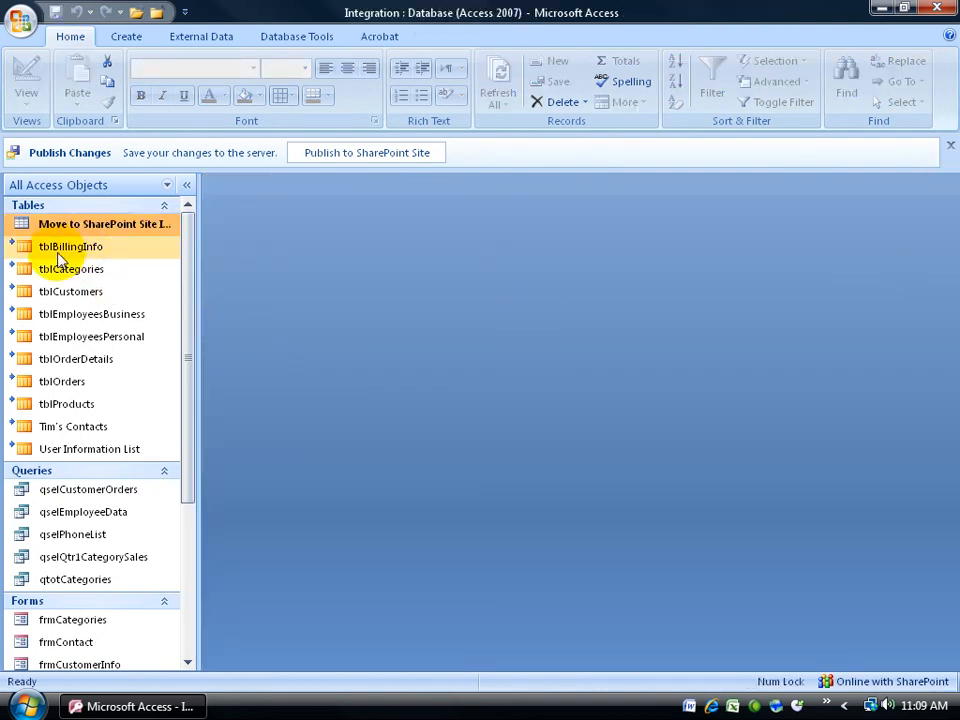
# Open the SharePoint-linked tblBillingInfo table in Datasheet view to see its 10 records
pyautogui.click(70, 246)
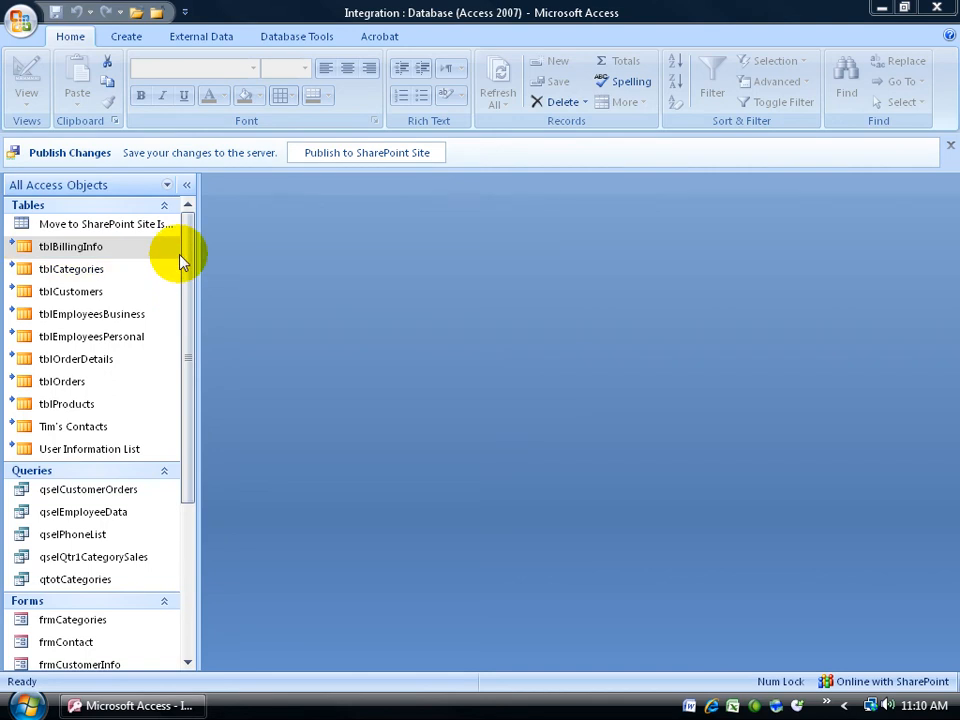
pyautogui.moveTo(15, 250)
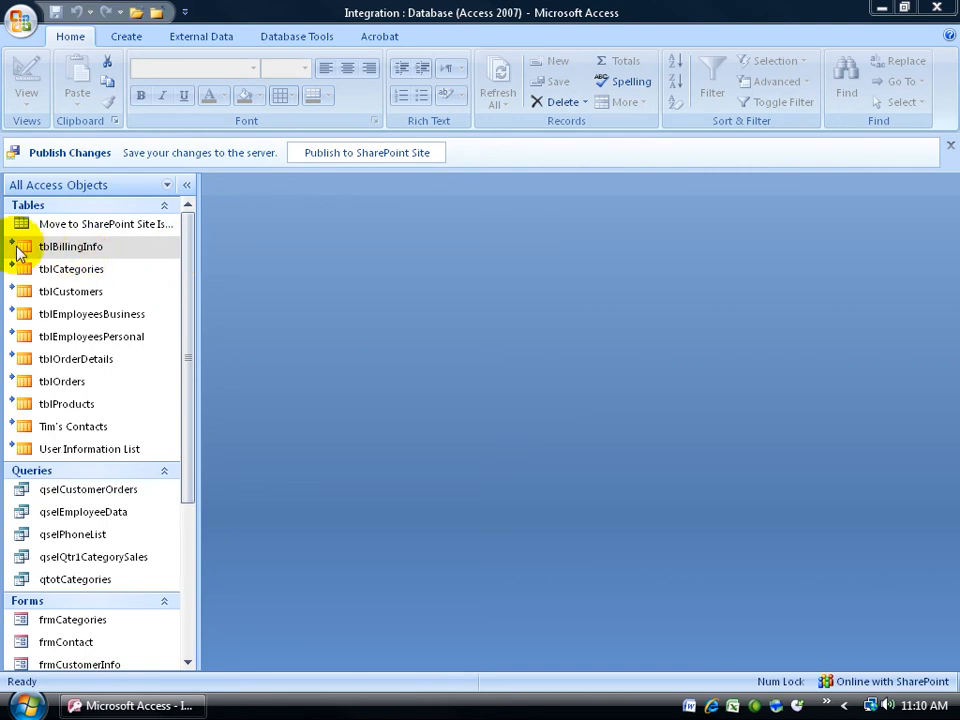
pyautogui.click(70, 246)
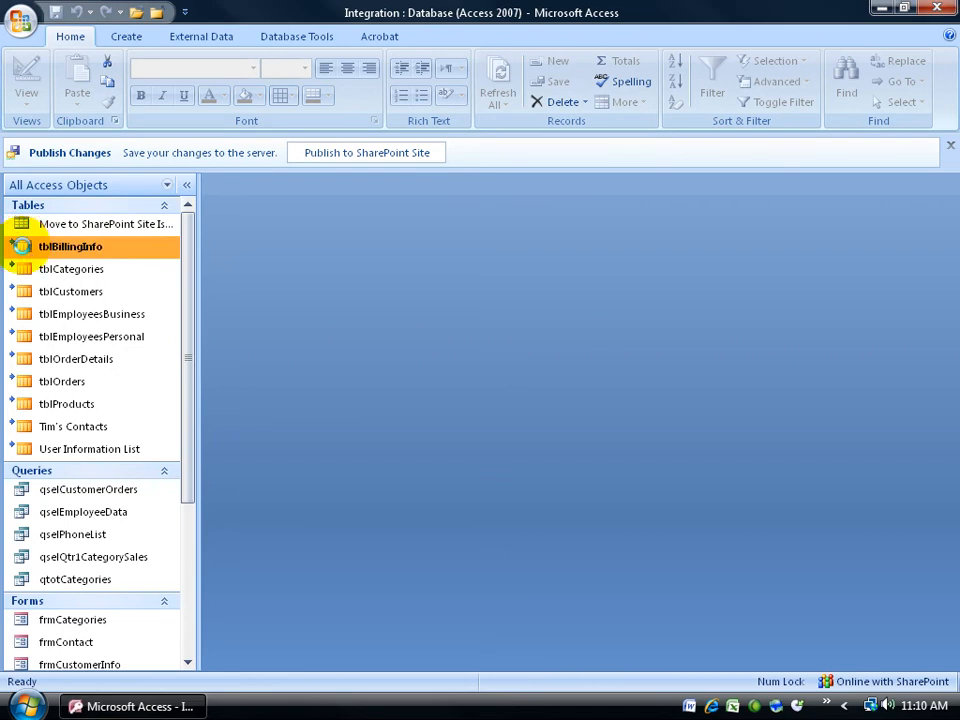
pyautogui.doubleClick(70, 246)
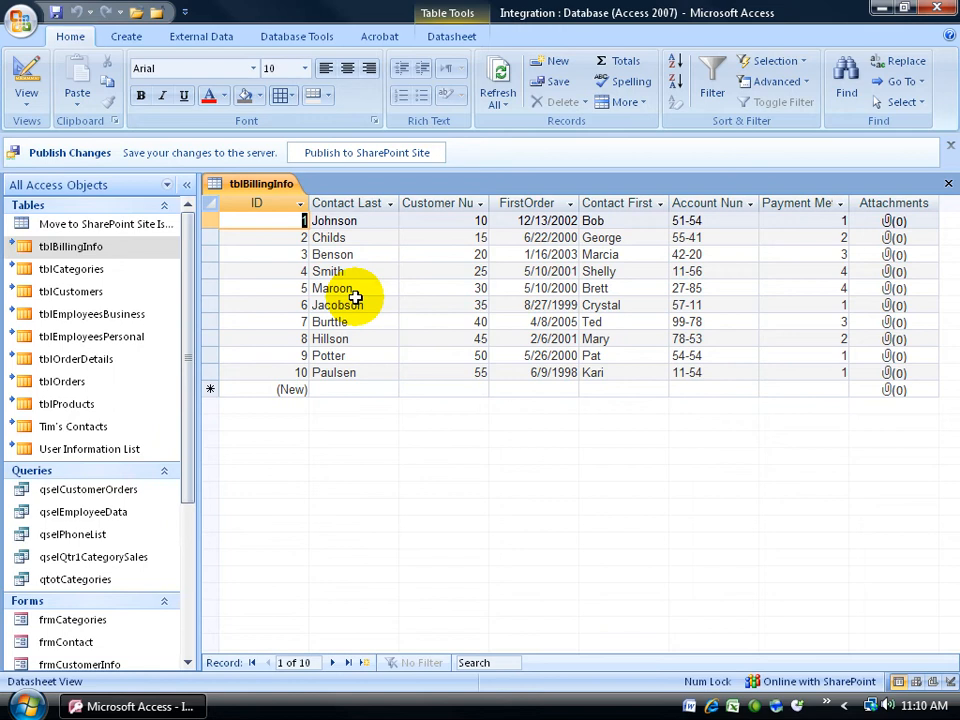
pyautogui.moveTo(70, 246)
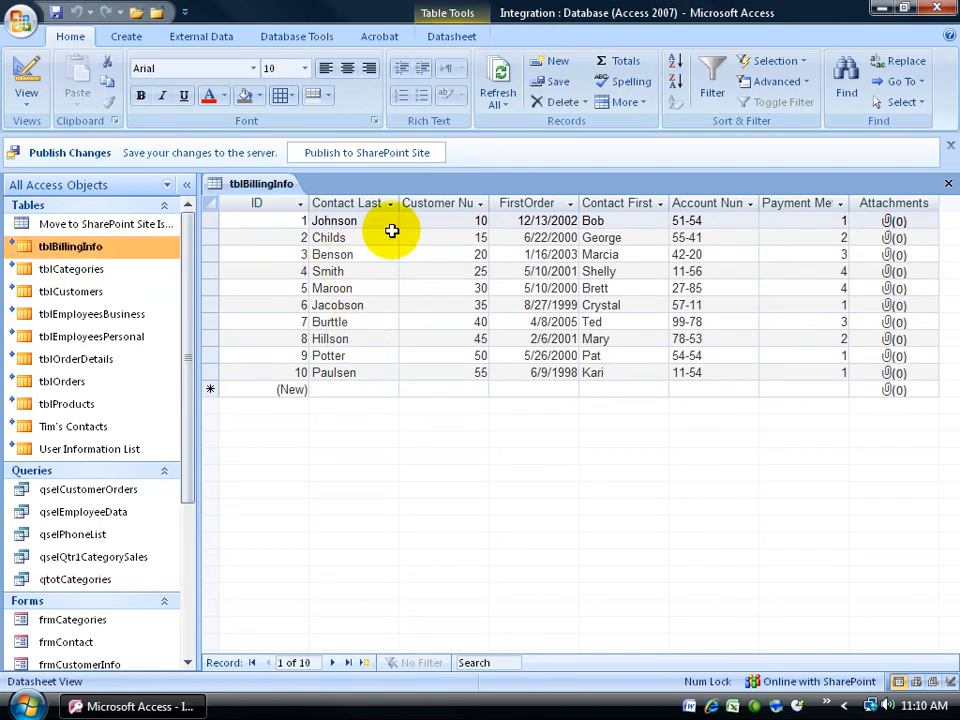
pyautogui.moveTo(110, 586)
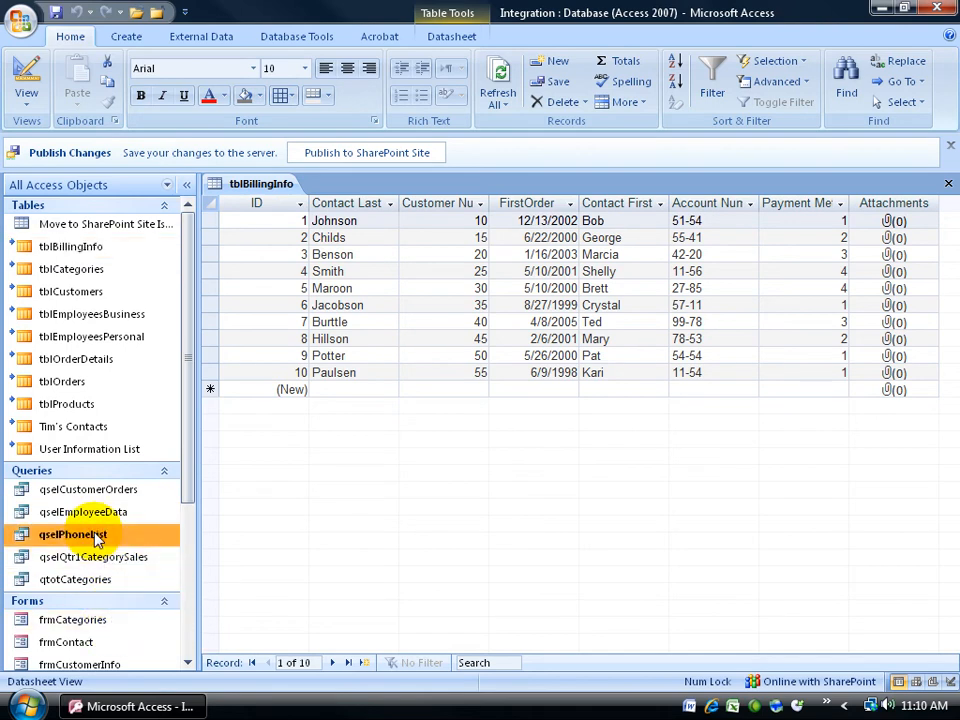
# Run the qselPhoneList query listing 25 employees' last names, first names and extensions
pyautogui.doubleClick(72, 534)
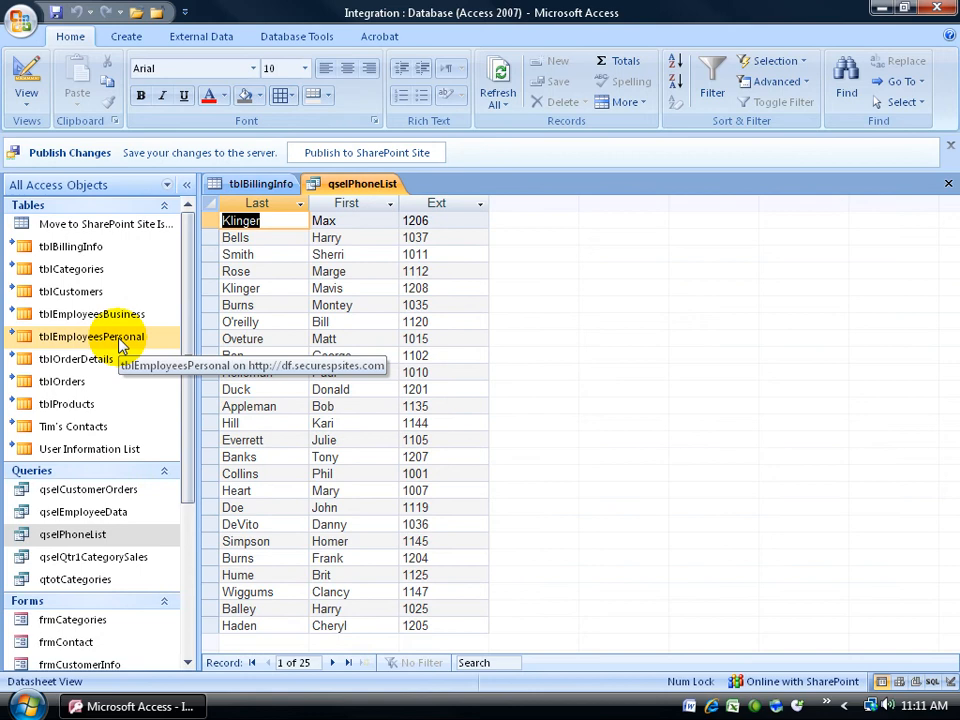
pyautogui.moveTo(95, 343)
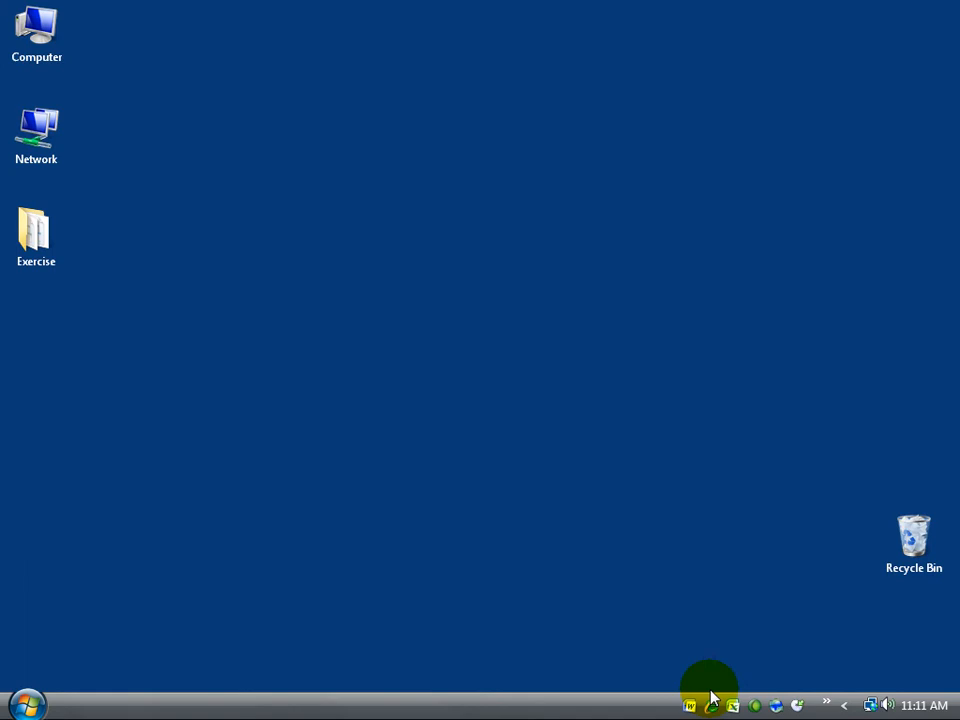
pyautogui.click(710, 705)
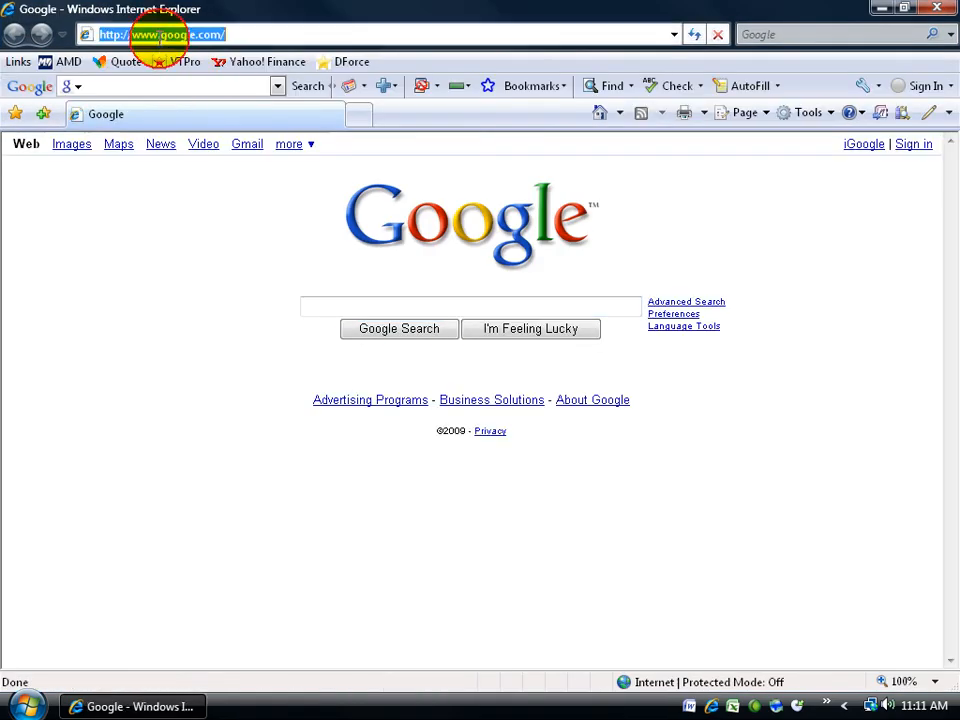
pyautogui.write('https://')
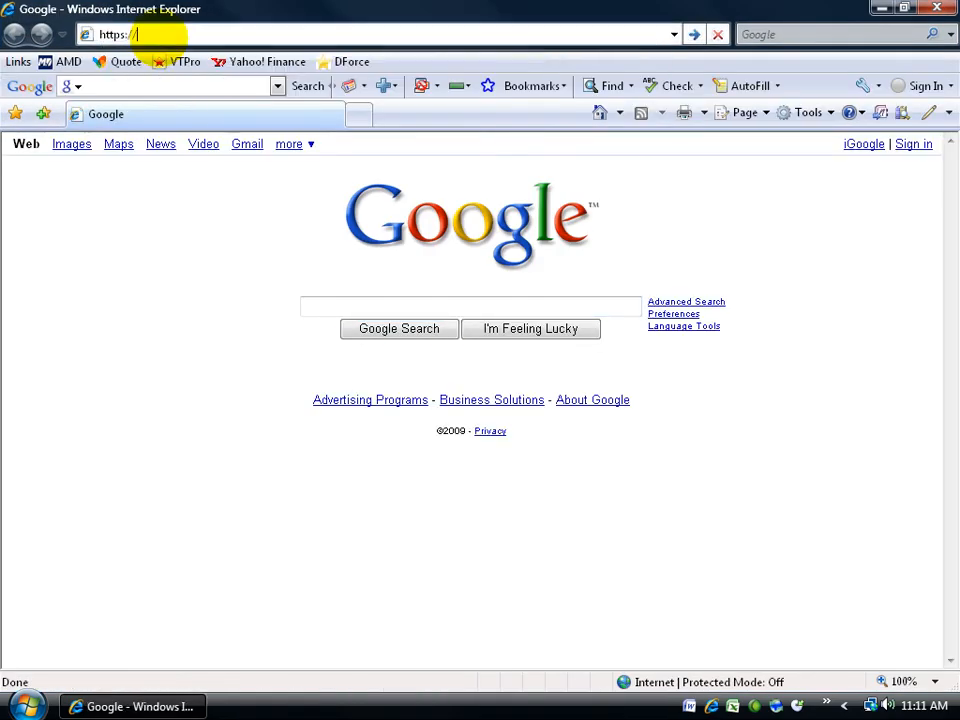
pyautogui.write('df.securespsites.com/')
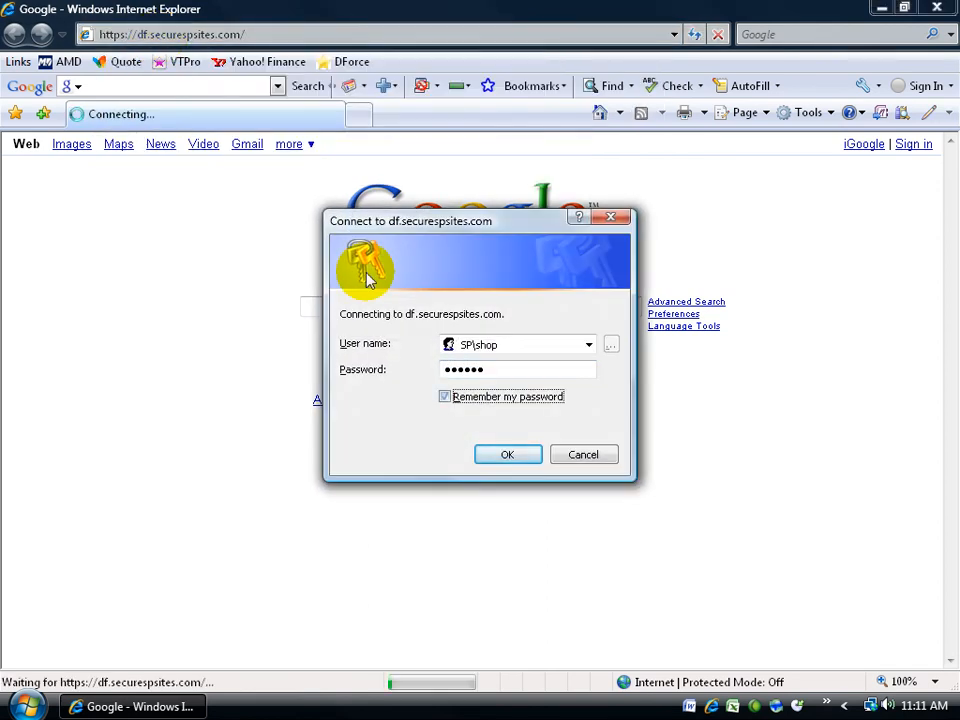
pyautogui.click(507, 454)
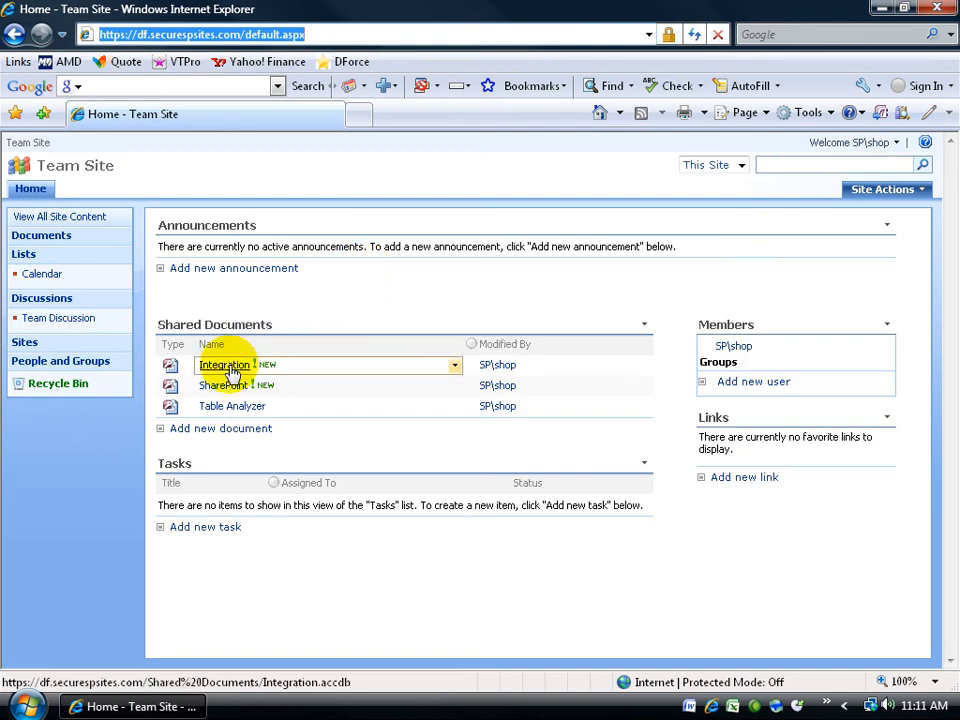
# Open the Integration database from Shared Documents as a read-only copy
pyautogui.click(454, 364)
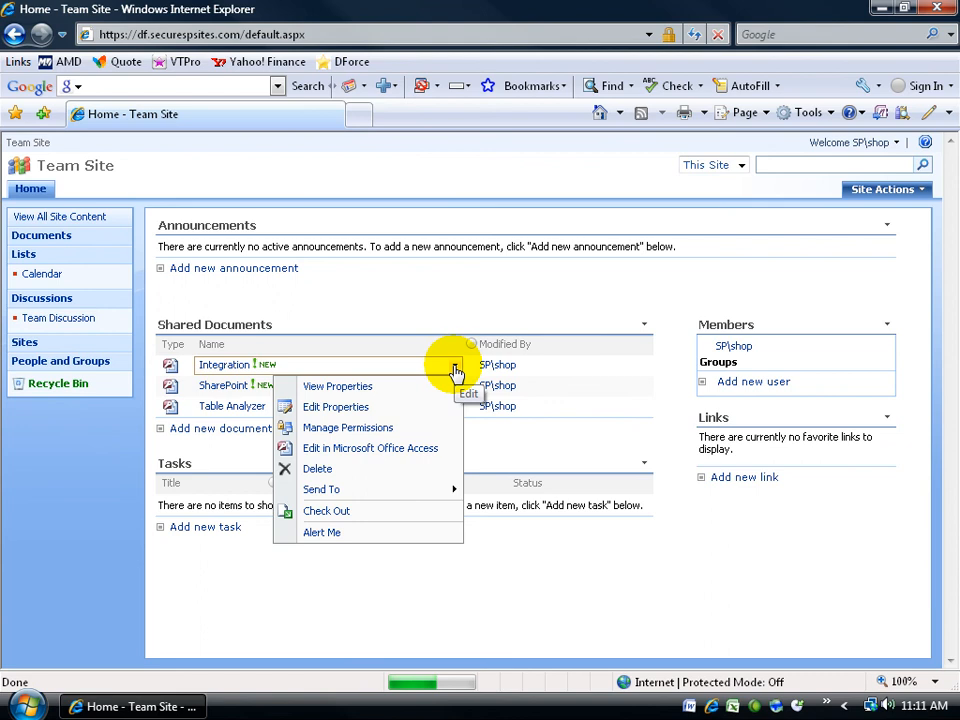
pyautogui.moveTo(337, 386)
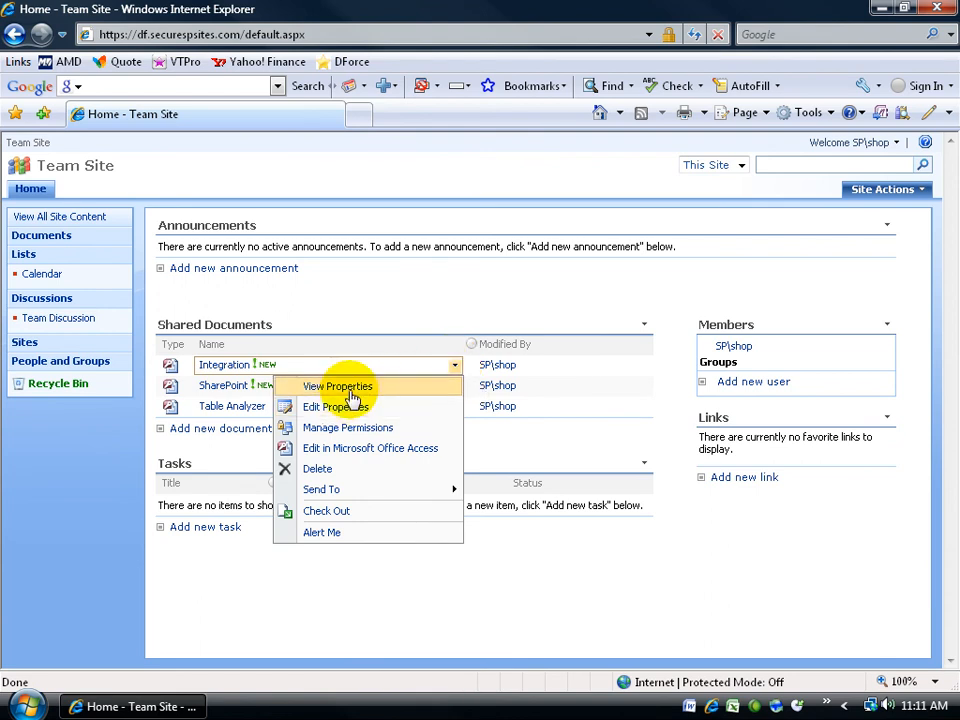
pyautogui.click(337, 386)
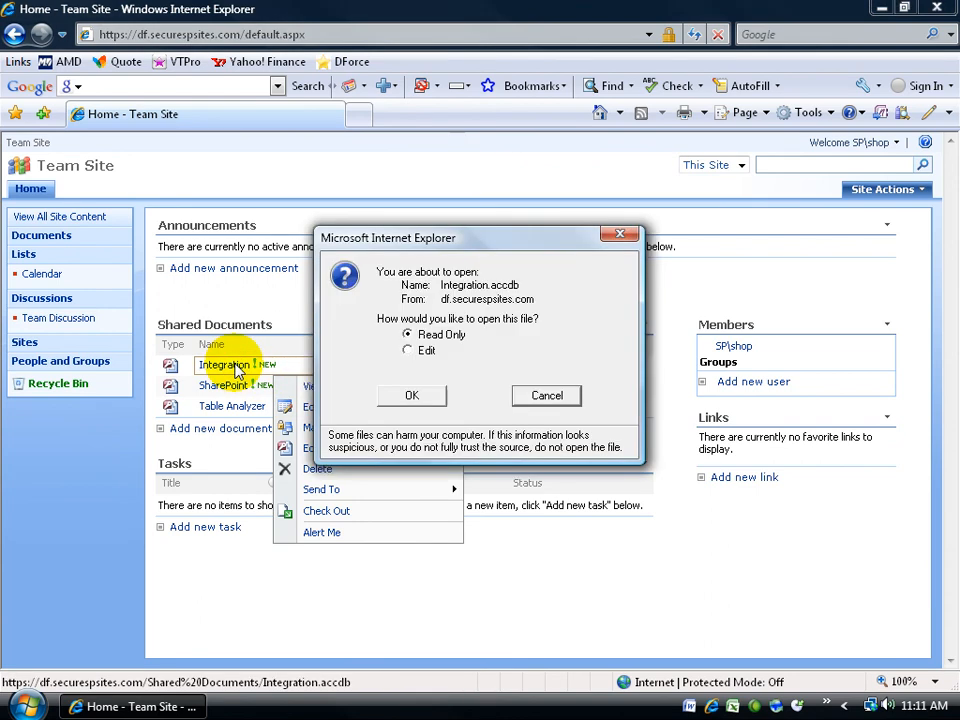
pyautogui.moveTo(455, 340)
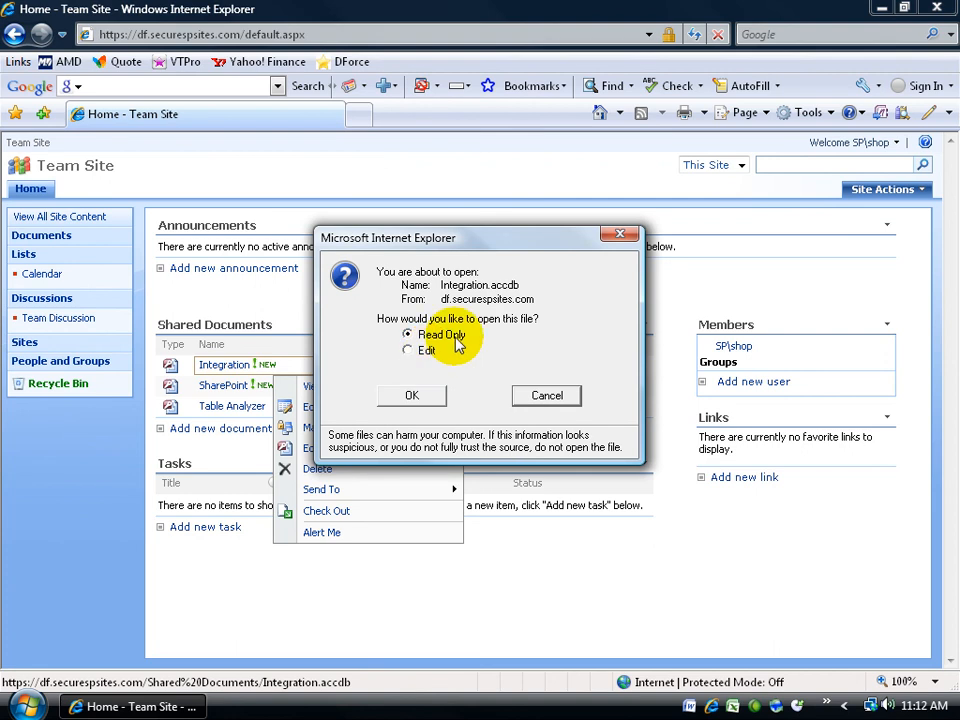
pyautogui.click(411, 395)
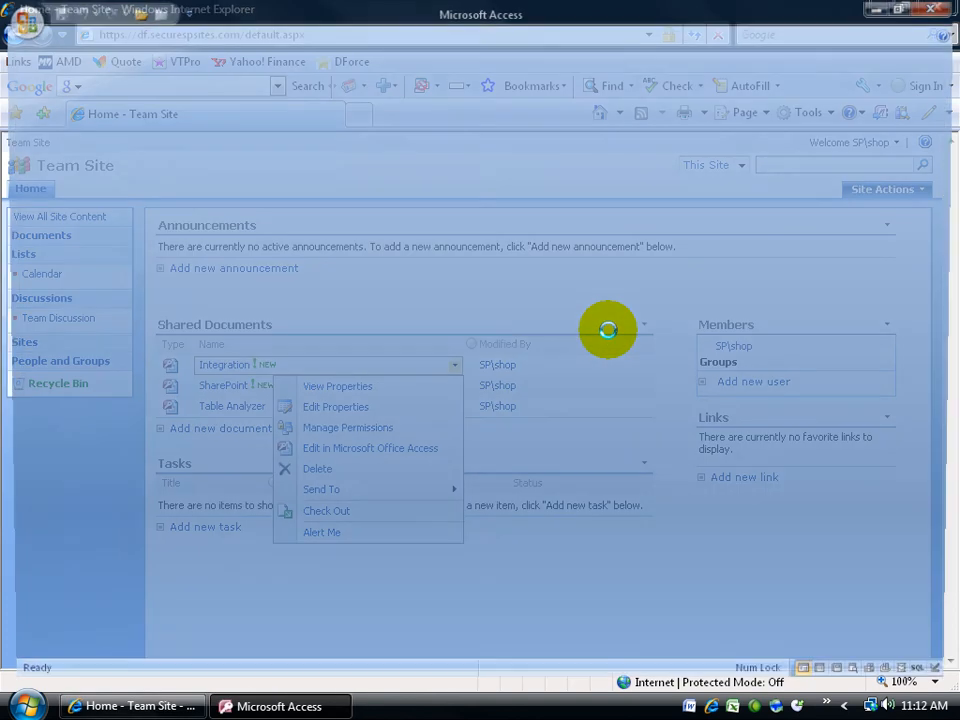
# Save a local copy named Integration.accdb to the Desktop
pyautogui.click(370, 448)
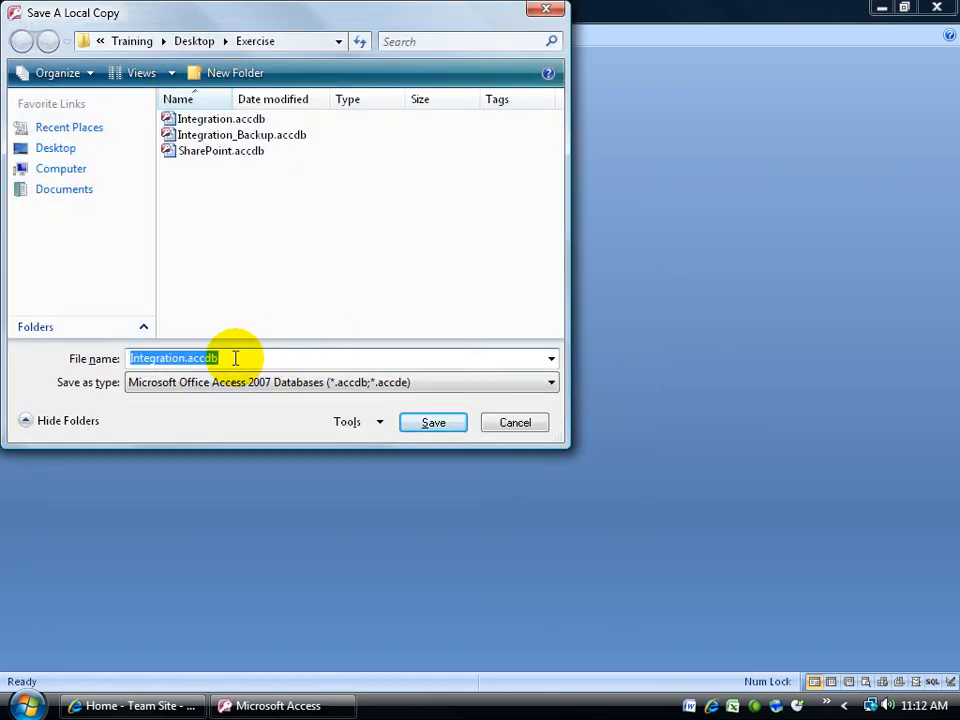
pyautogui.moveTo(247, 259)
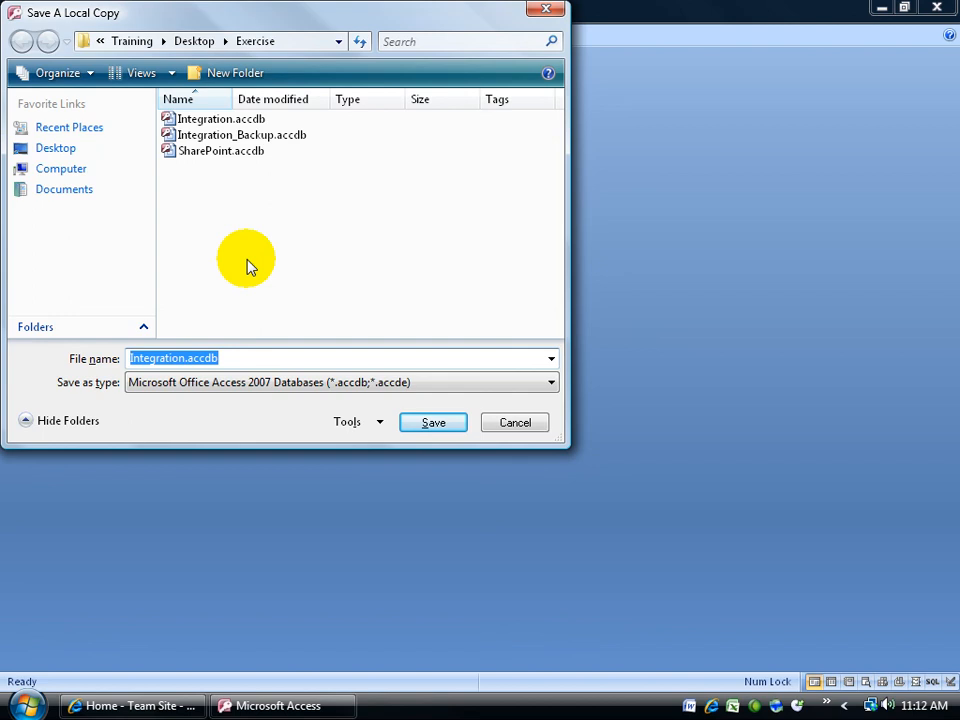
pyautogui.click(55, 148)
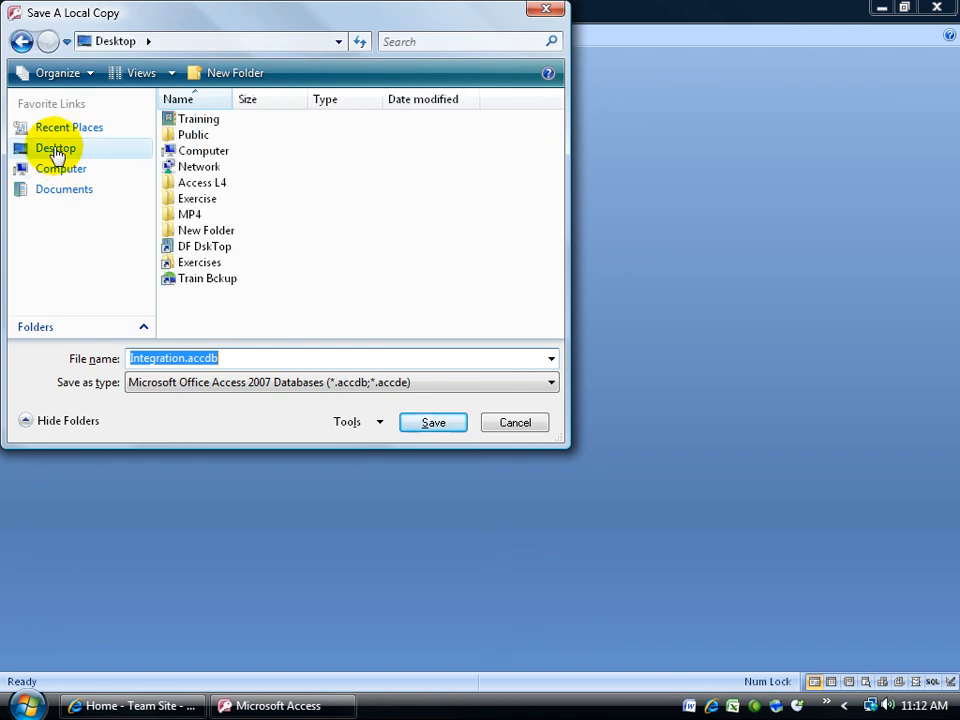
pyautogui.click(433, 422)
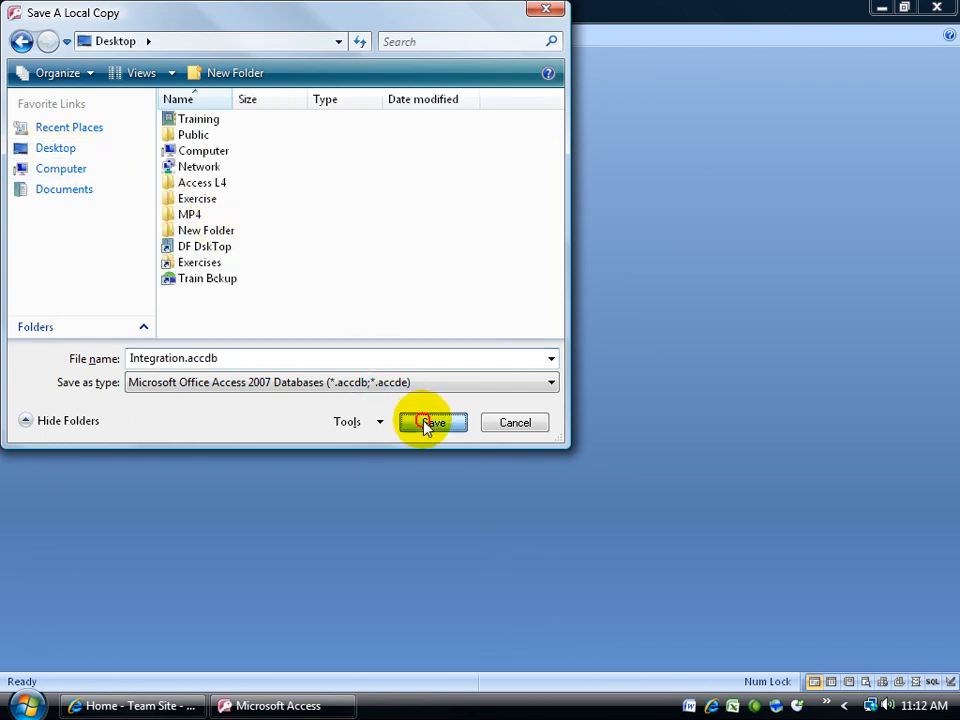
pyautogui.click(432, 422)
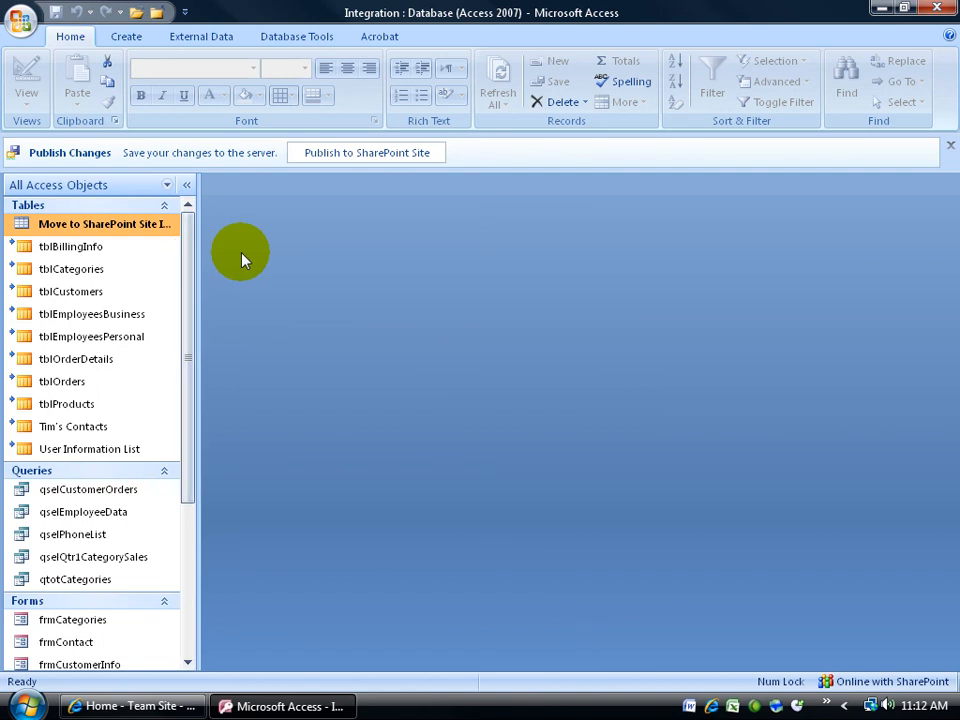